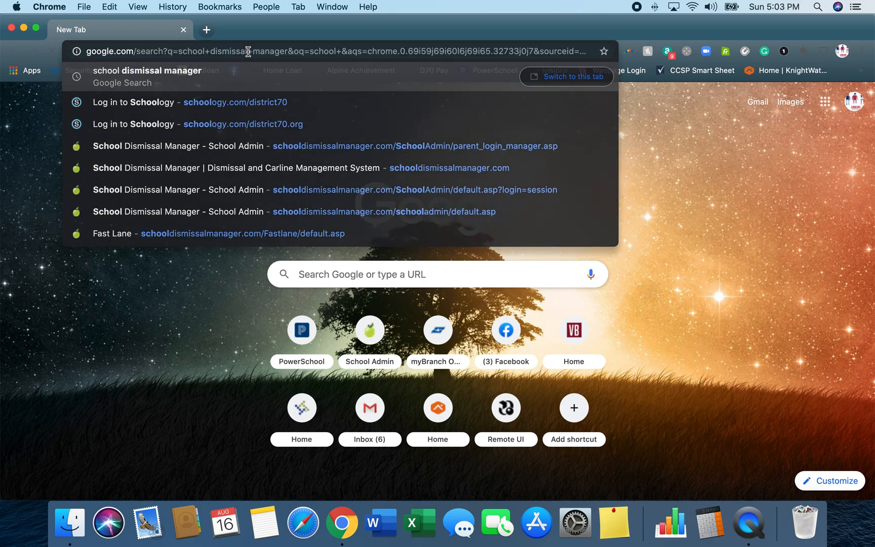
Run the Google search for 'school dismissal manager' from the address bar.
key(enter)
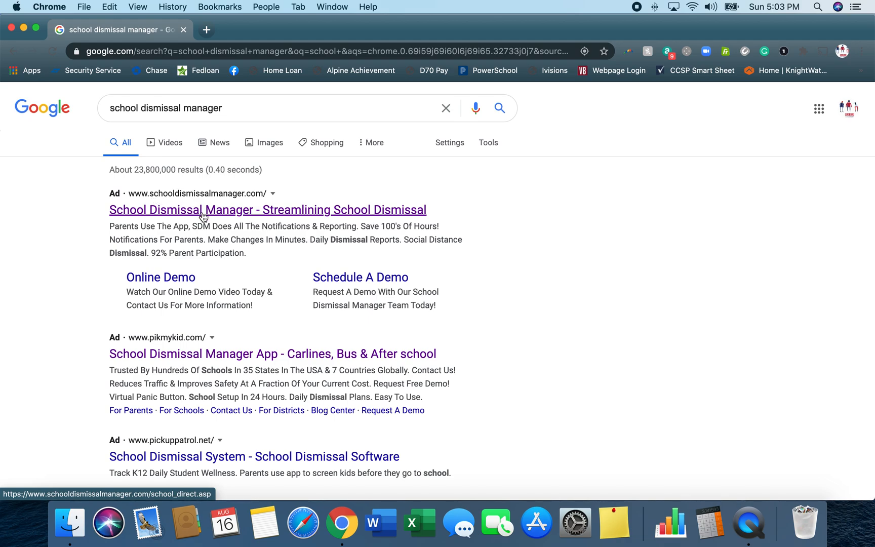
click(267, 210)
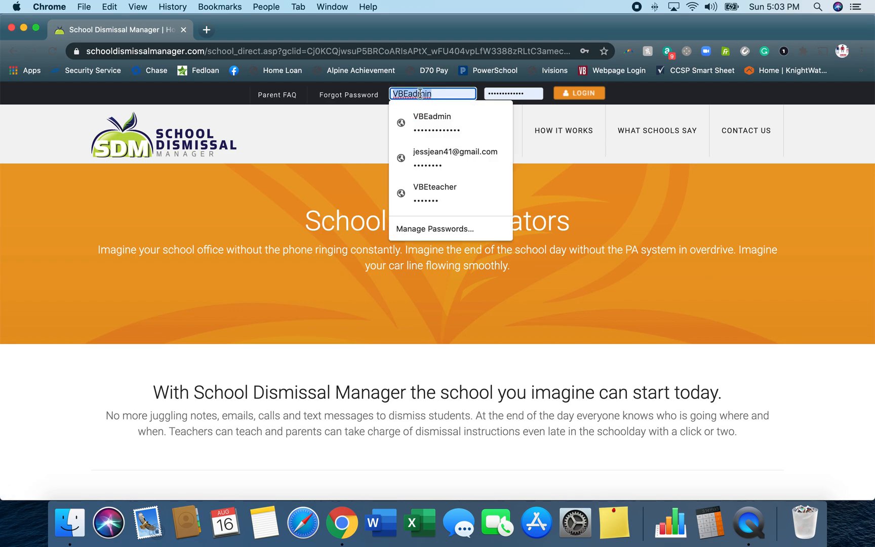
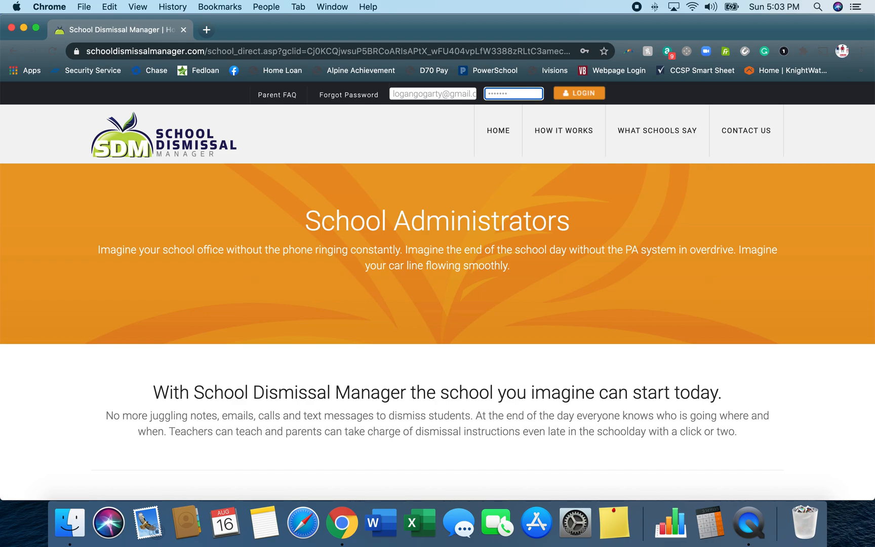
click(579, 92)
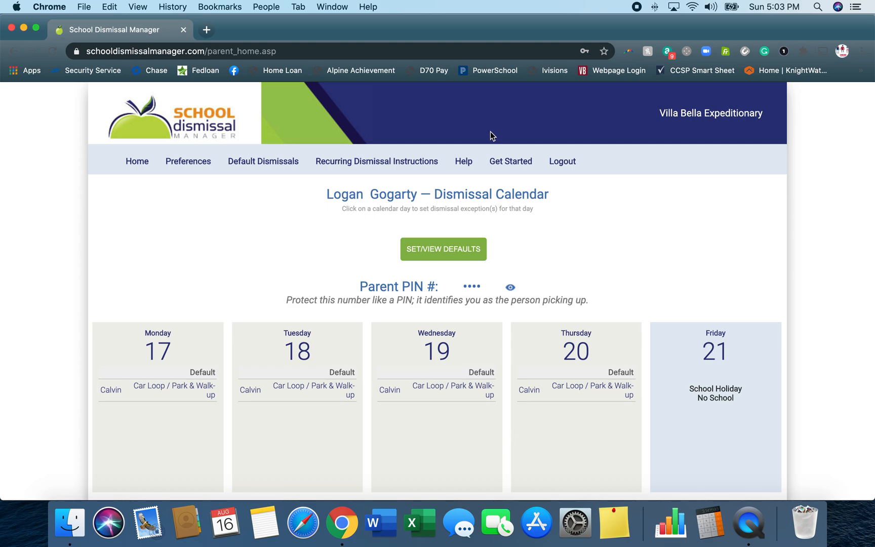
mouse_move(375, 278)
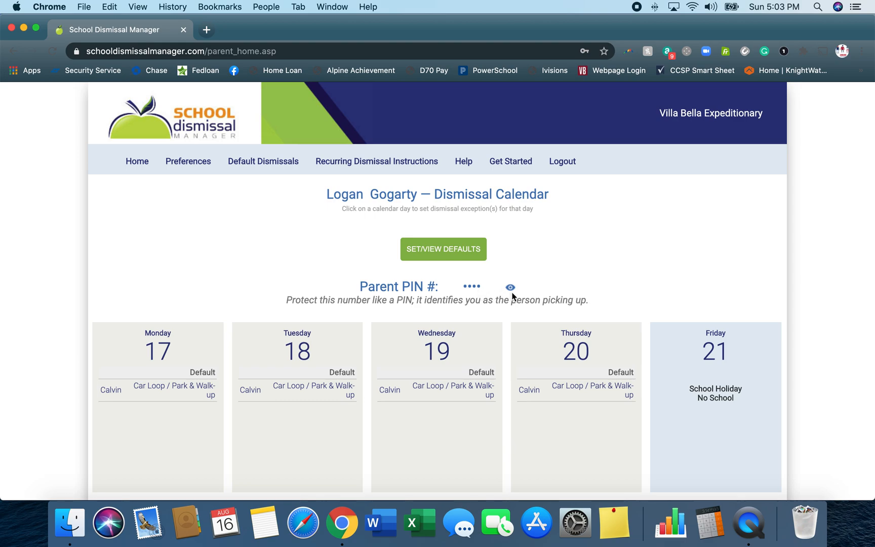
mouse_move(511, 287)
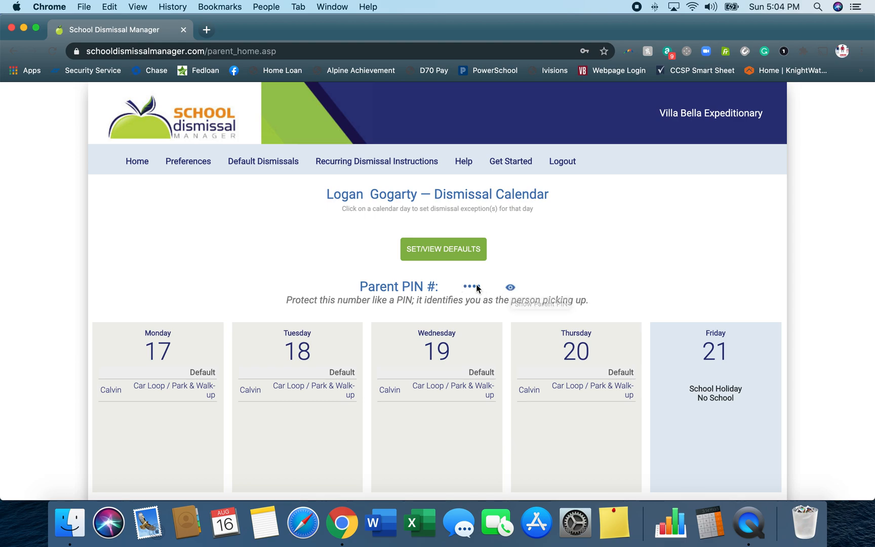
mouse_move(544, 277)
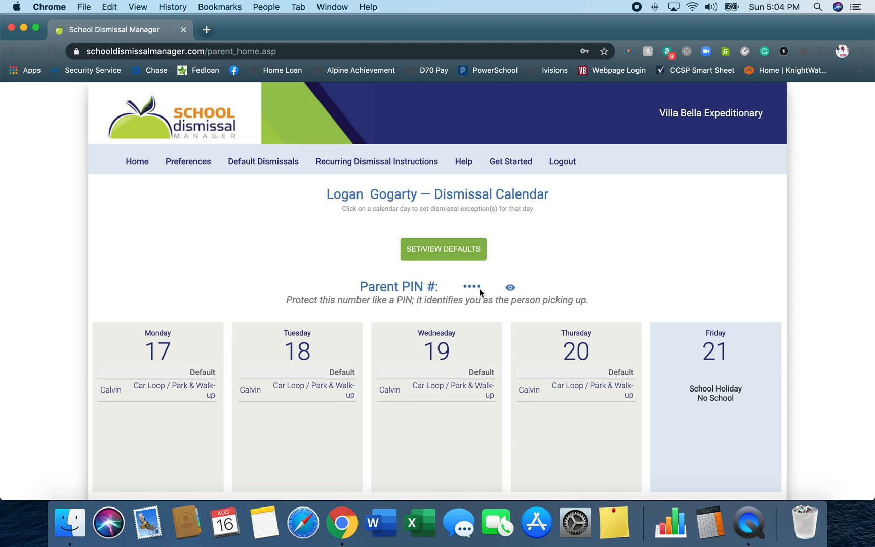
mouse_move(474, 291)
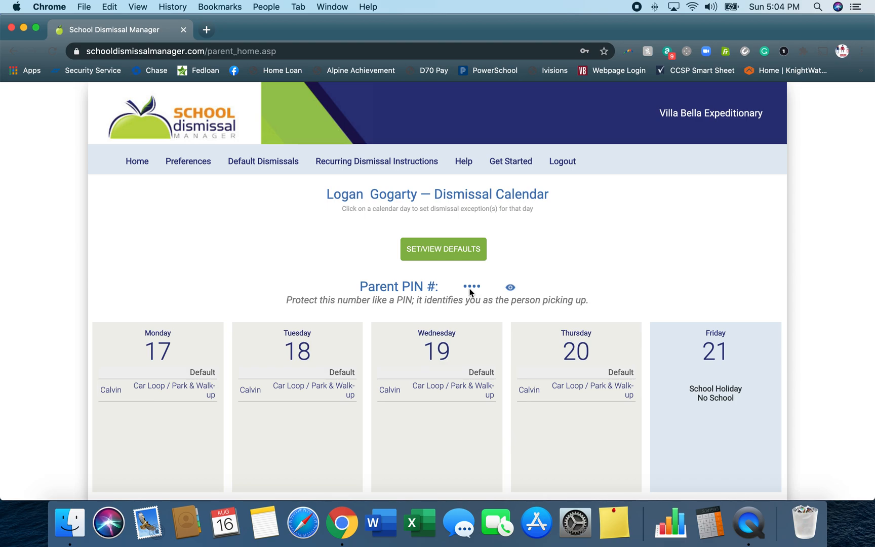
mouse_move(500, 299)
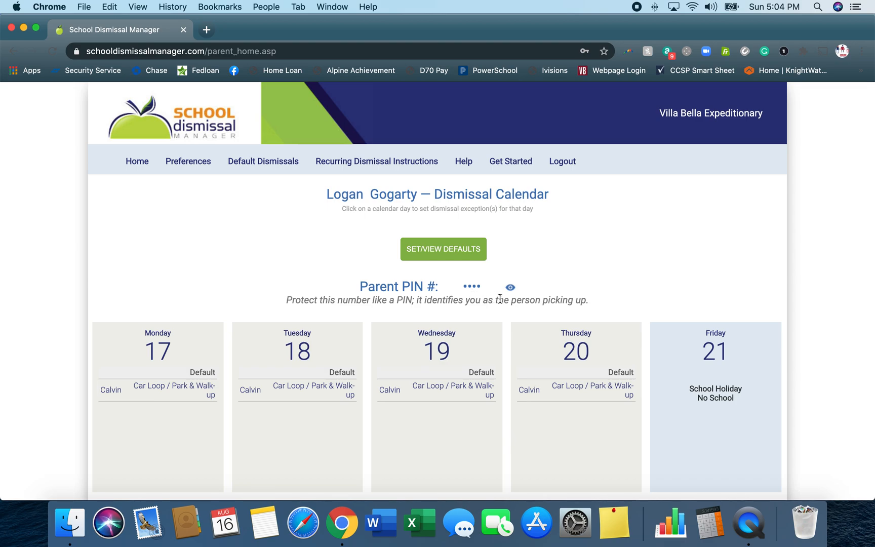
mouse_move(484, 289)
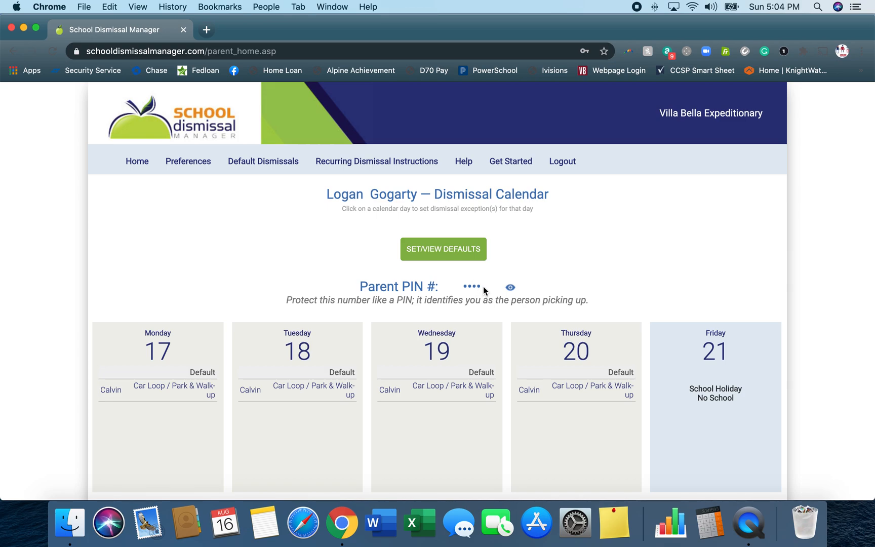
mouse_move(483, 289)
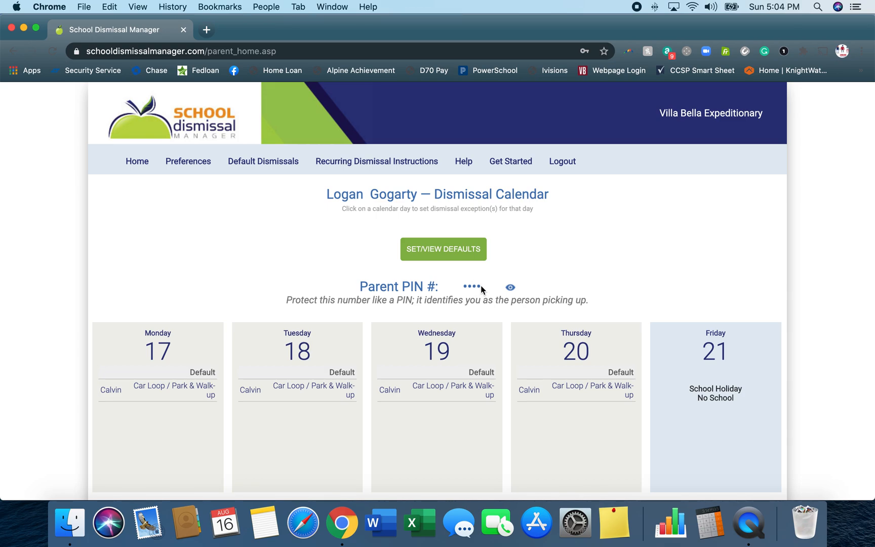
scroll(down, 3)
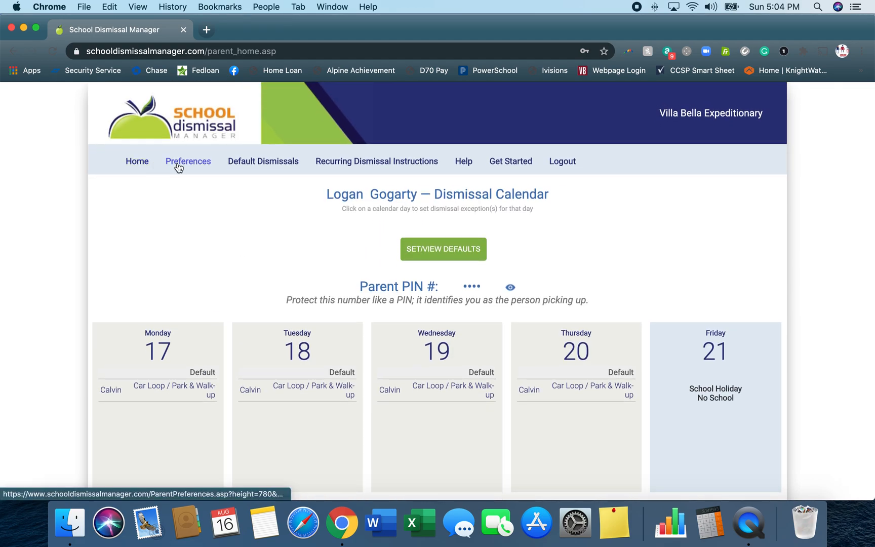
click(188, 161)
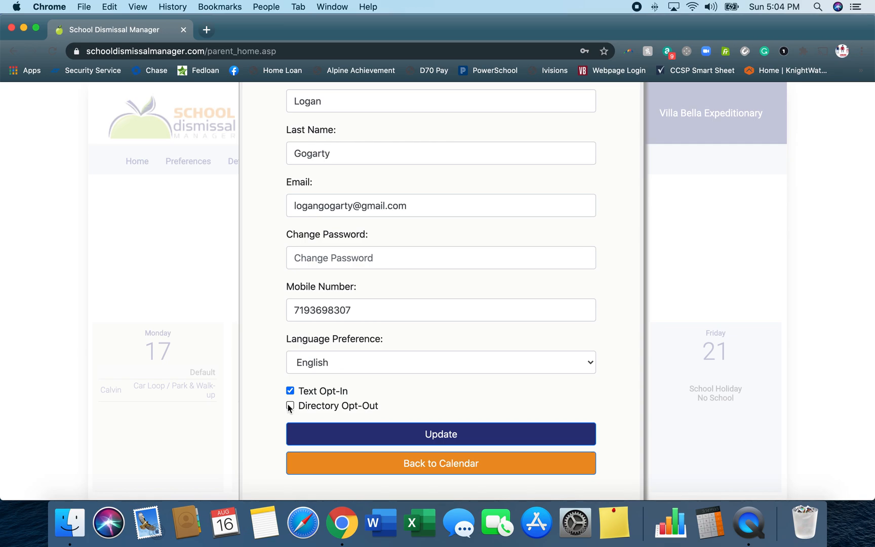
click(290, 405)
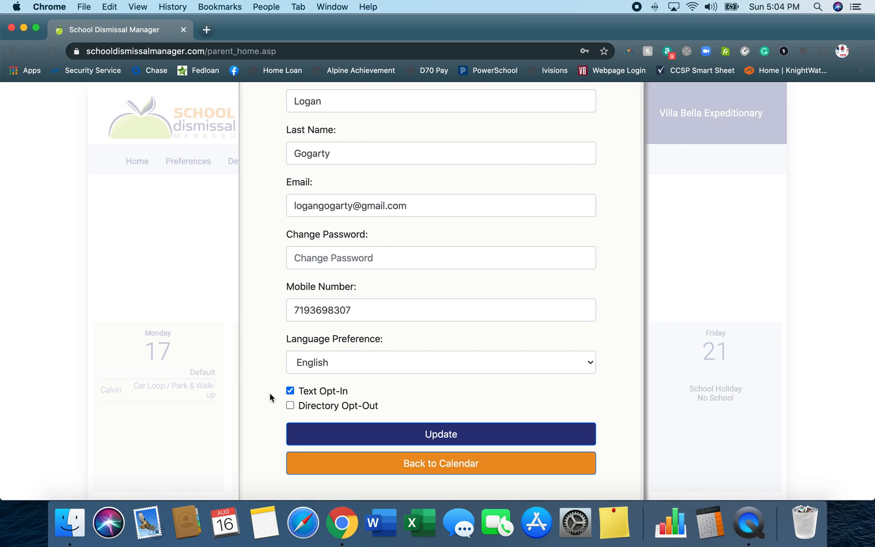
mouse_move(280, 414)
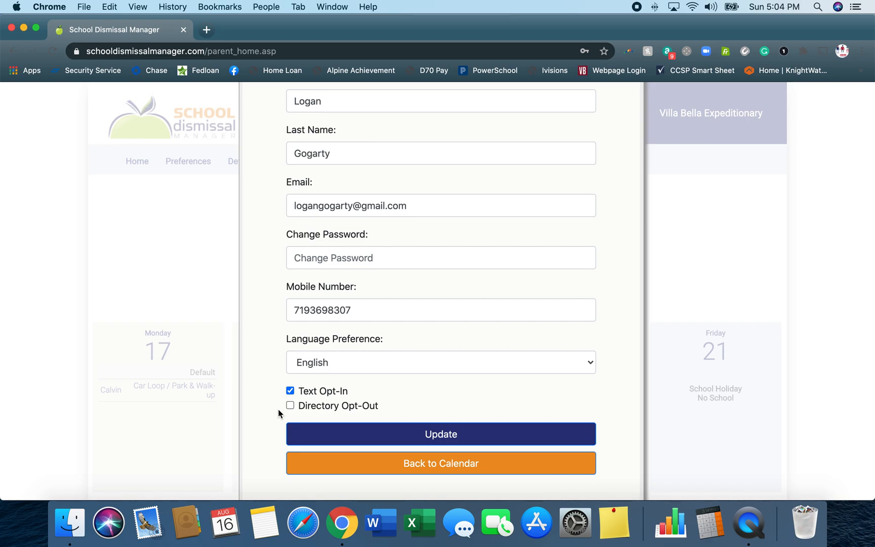
mouse_move(391, 481)
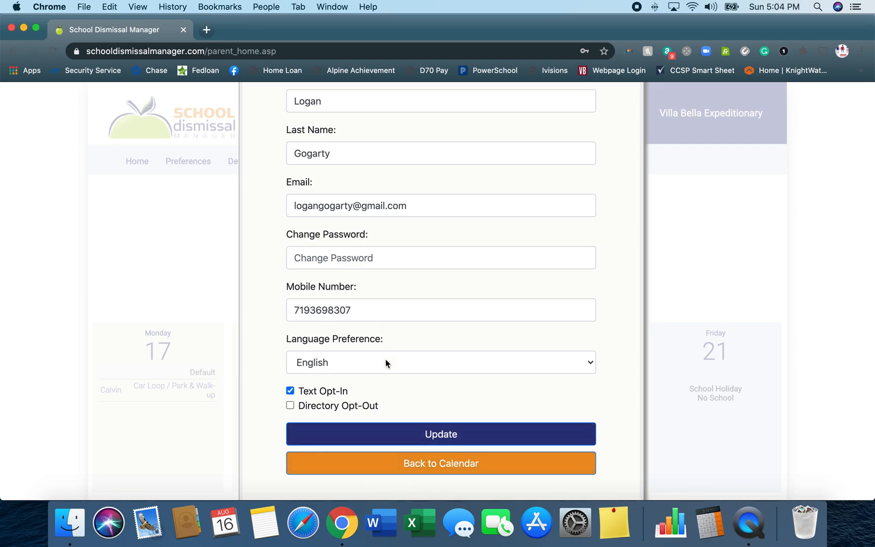
click(441, 463)
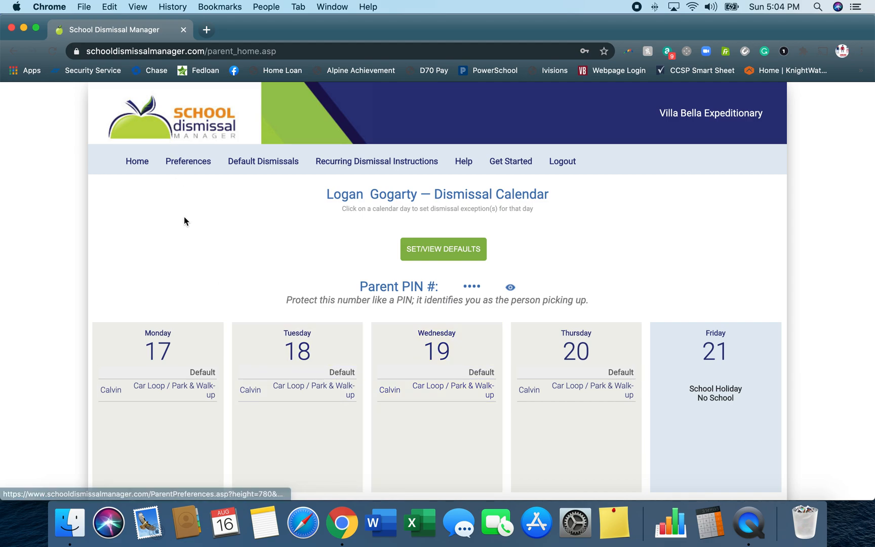
click(443, 248)
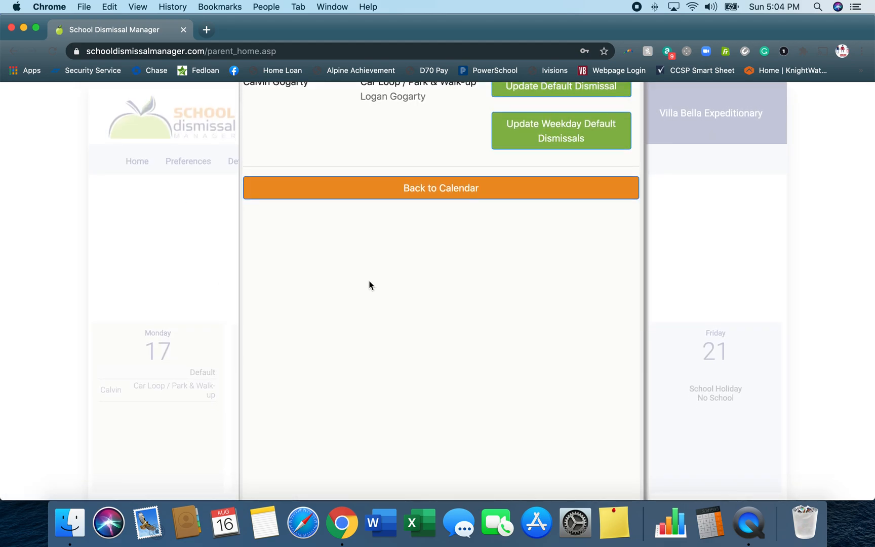
mouse_move(369, 231)
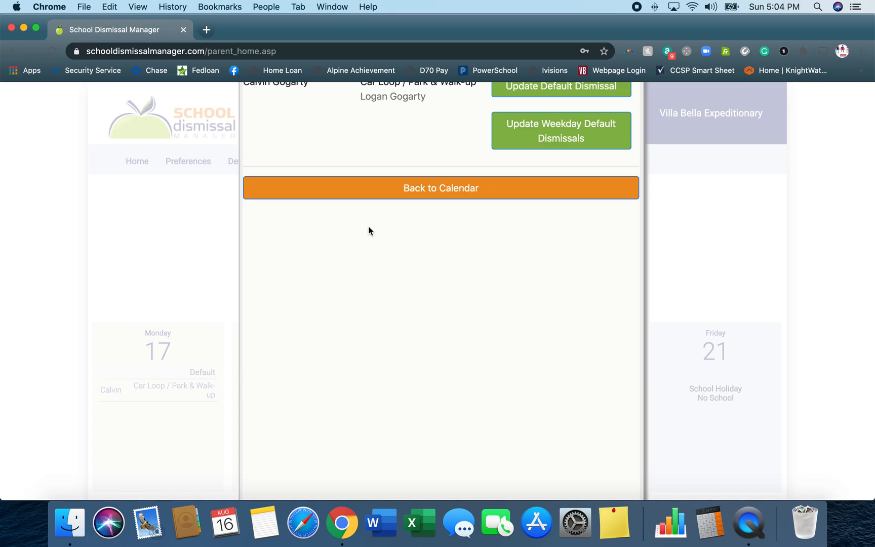
mouse_move(379, 130)
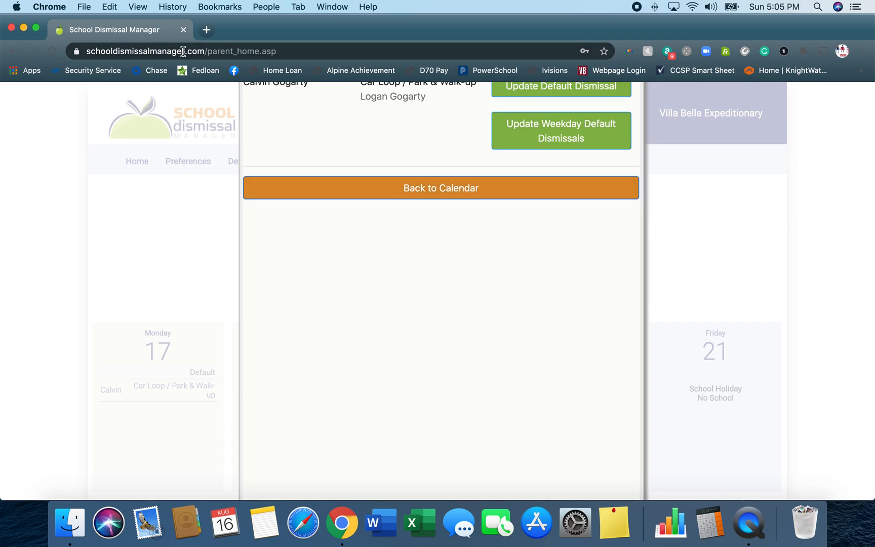
scroll(up, 3)
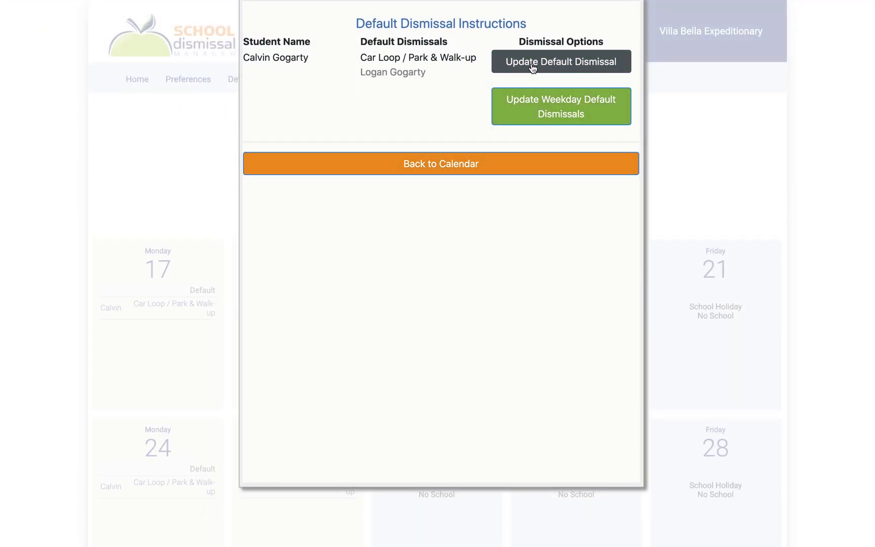
Choose Car Loop as the default instruction and indicate someone else is picking up.
click(560, 62)
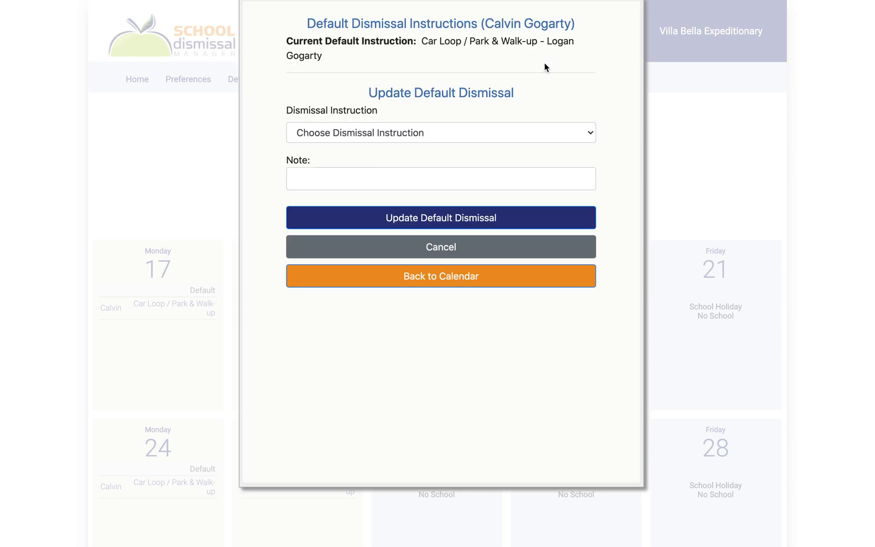
click(441, 132)
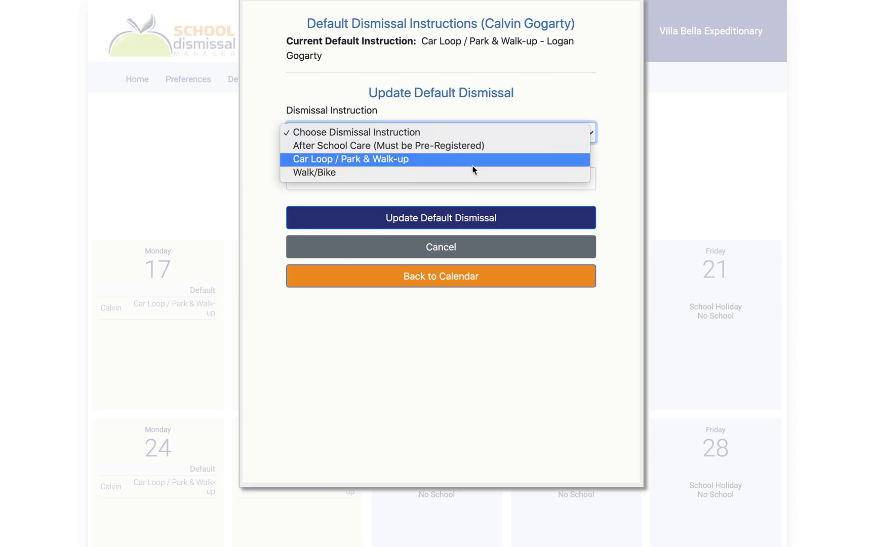
mouse_move(474, 165)
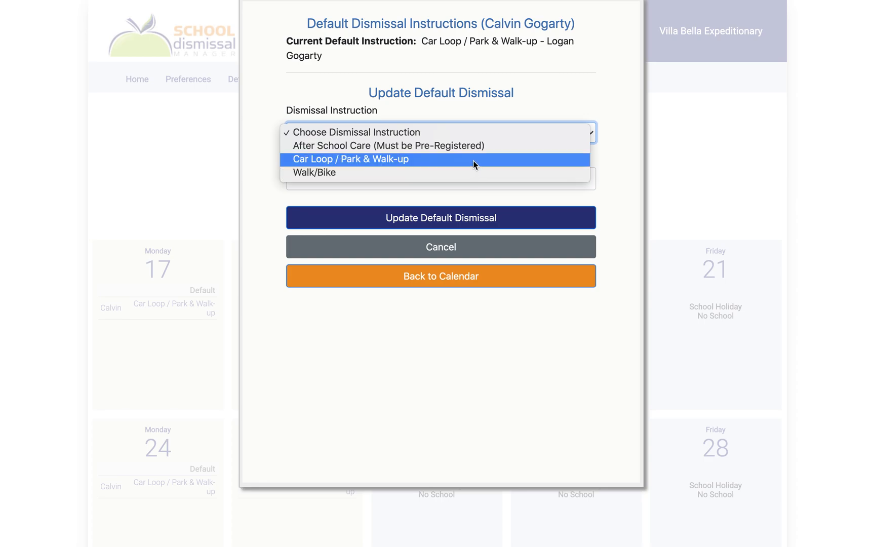
click(351, 159)
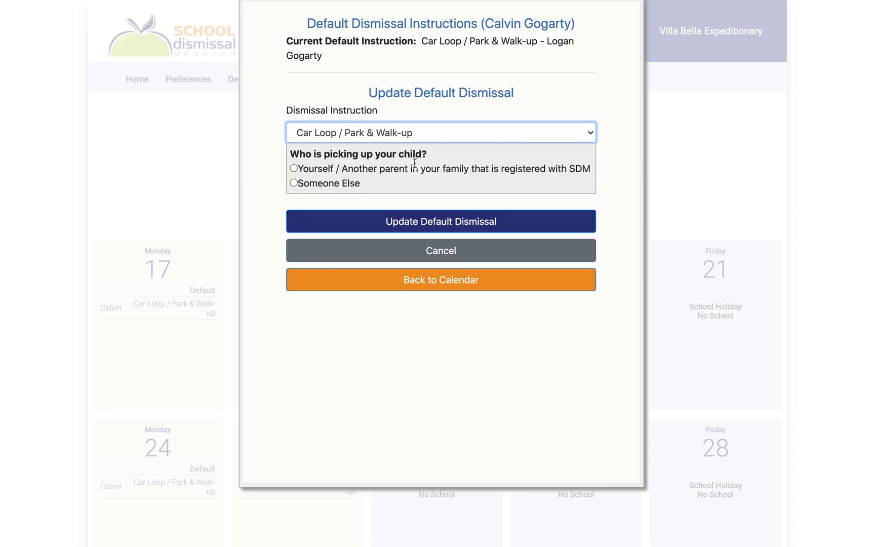
click(294, 182)
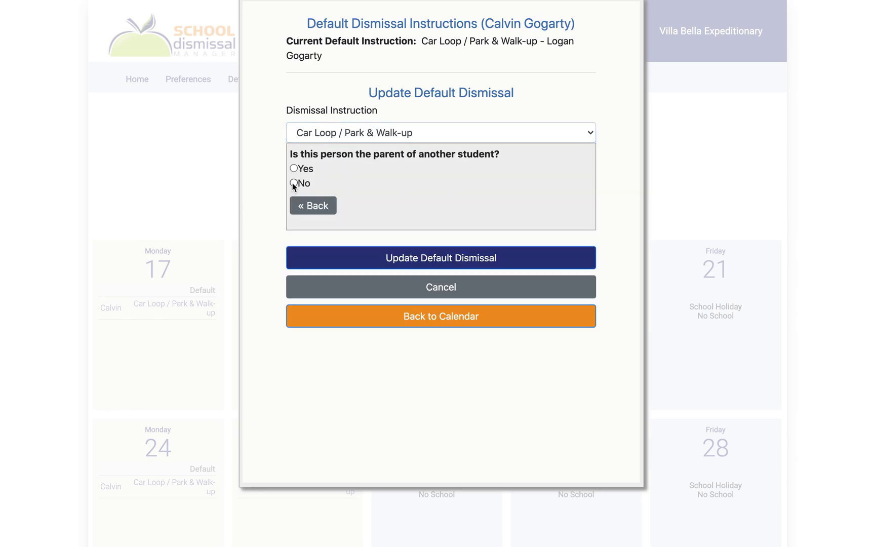
Try the pick-up person answers, then return to the calendar without updating the defaults.
click(294, 183)
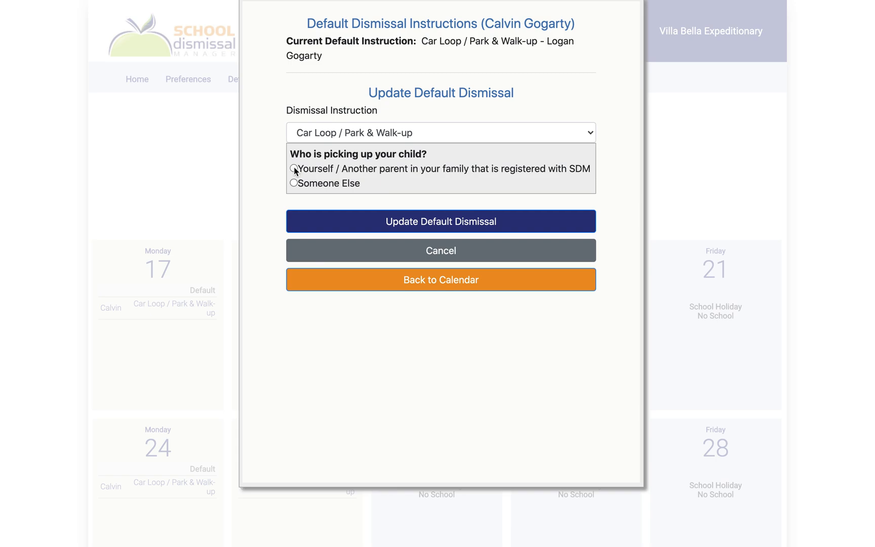
click(294, 168)
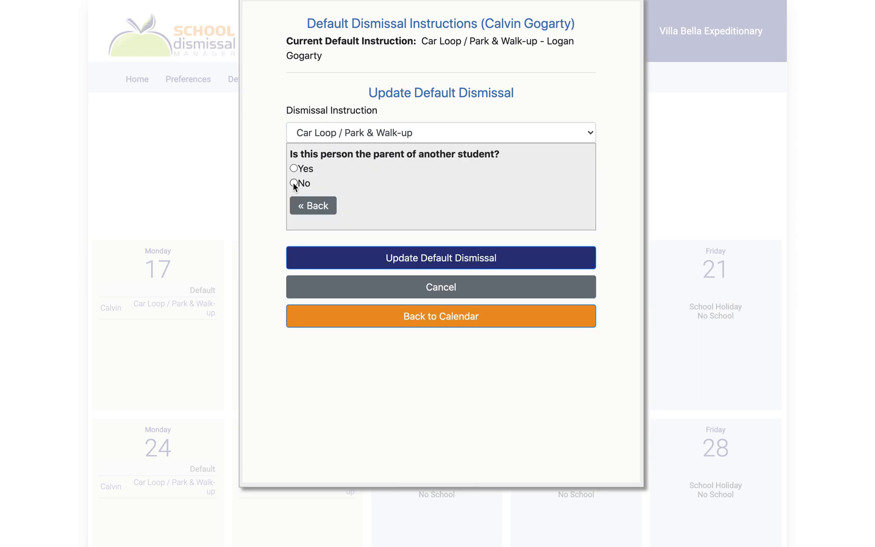
click(294, 183)
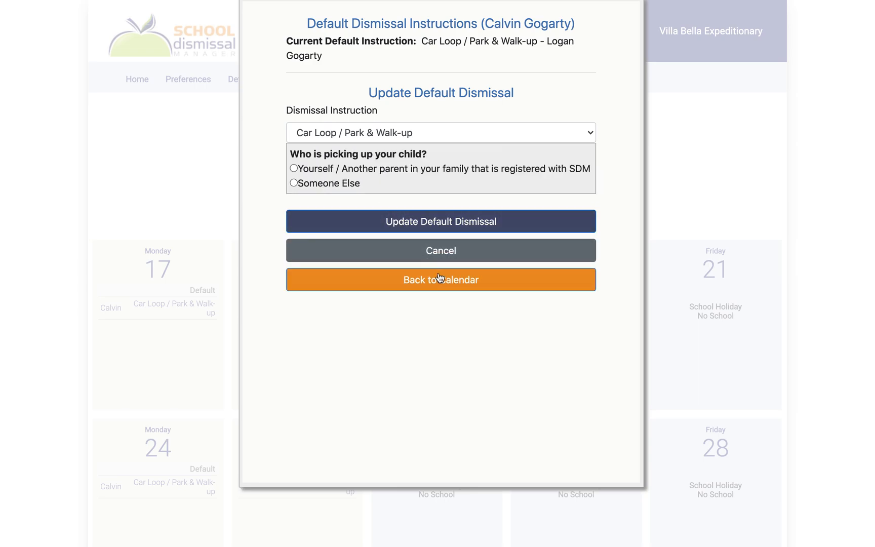
click(440, 279)
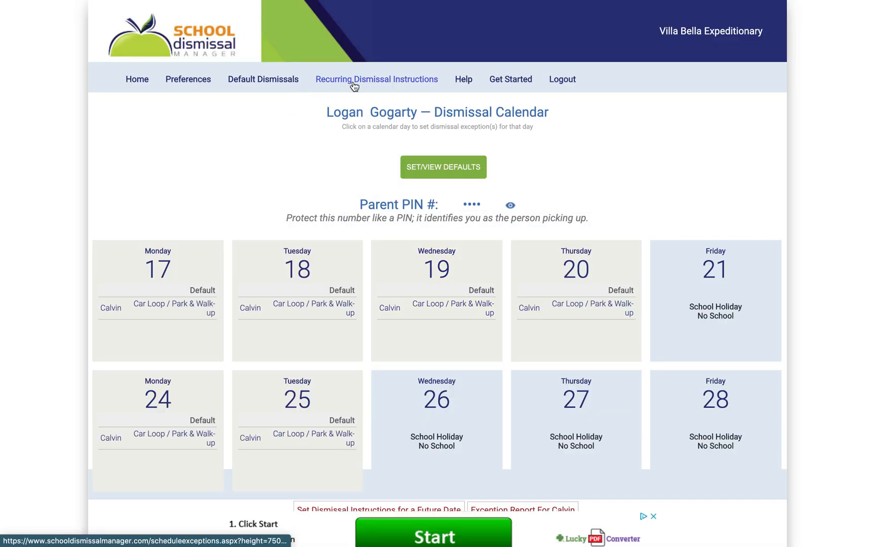
scroll(down, 3)
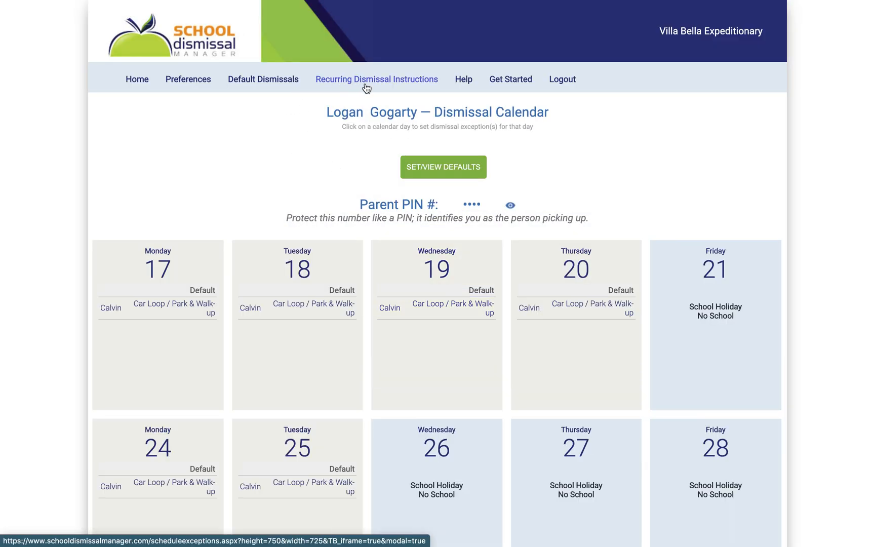
Start a recurring instruction for Calvin with After School Care as the instruction.
click(376, 79)
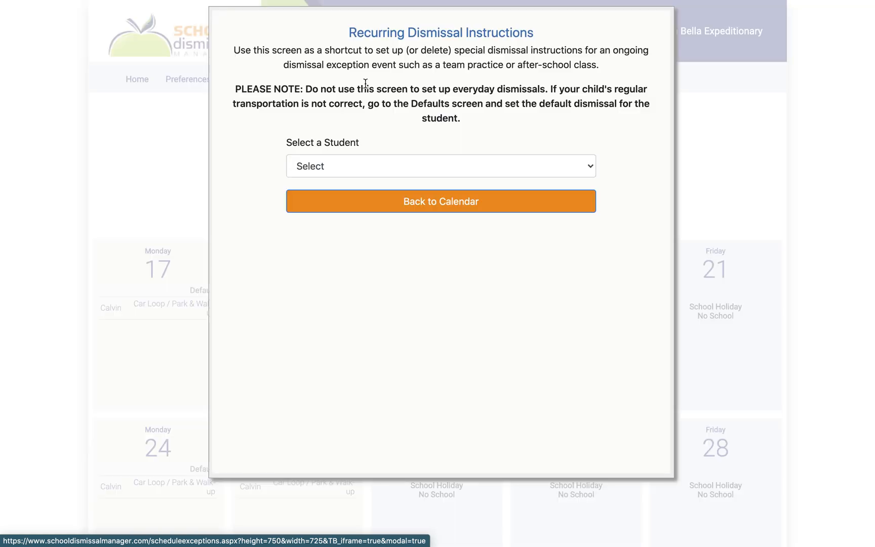
mouse_move(374, 163)
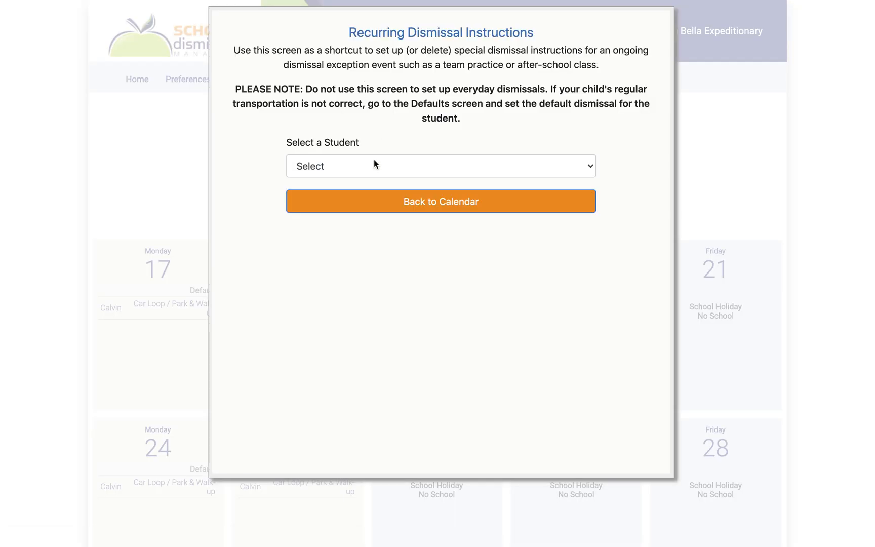
mouse_move(373, 171)
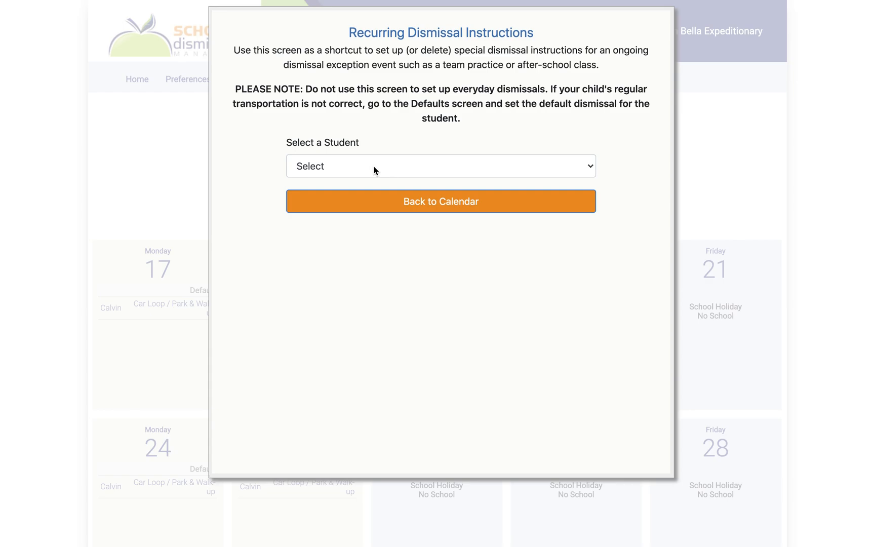
click(441, 165)
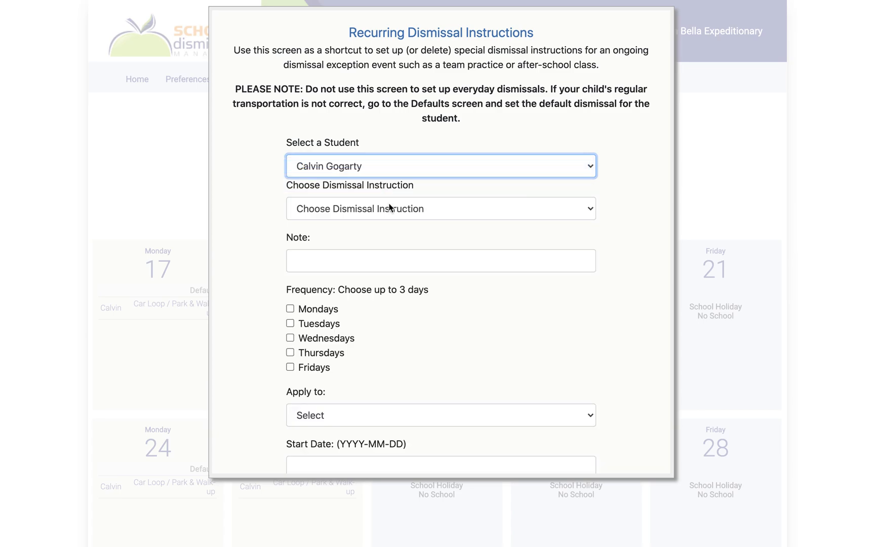
click(440, 209)
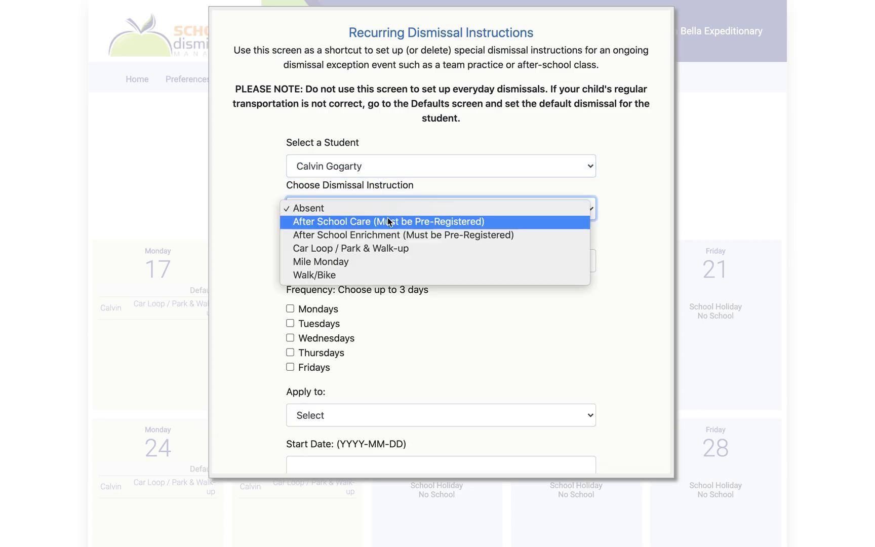
click(388, 221)
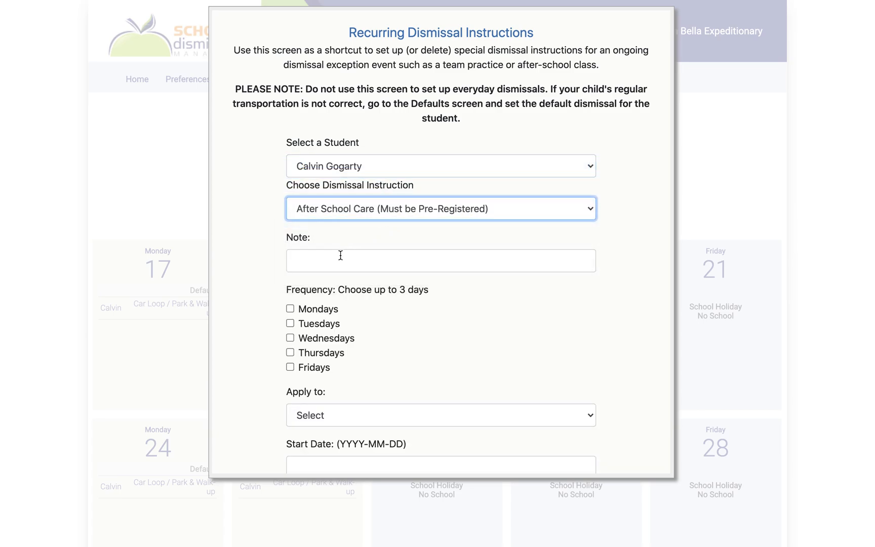
Repeat it on Wednesdays every week, then return to the calendar unsaved.
click(290, 276)
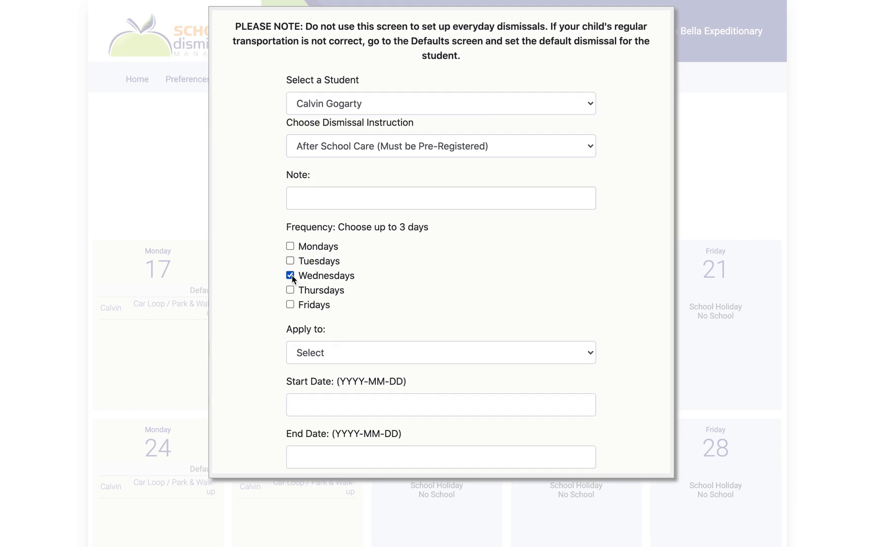
scroll(down, 3)
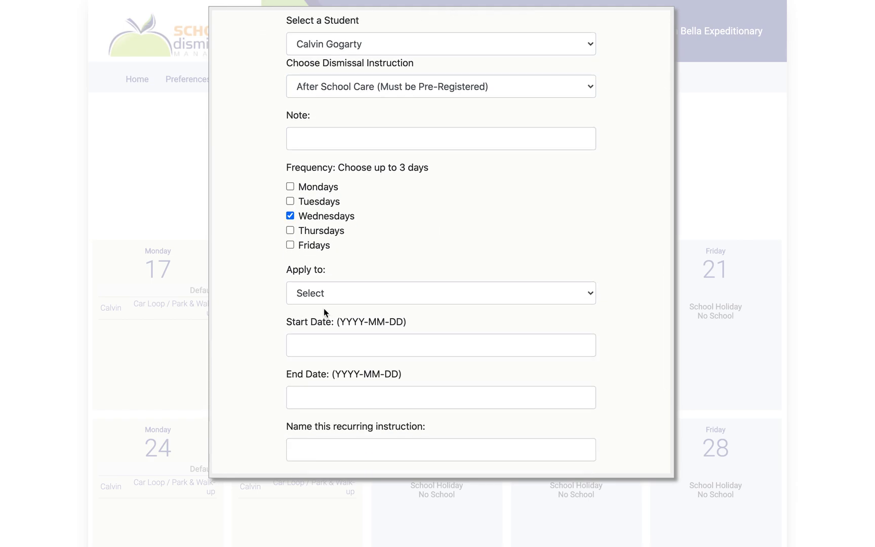
click(440, 293)
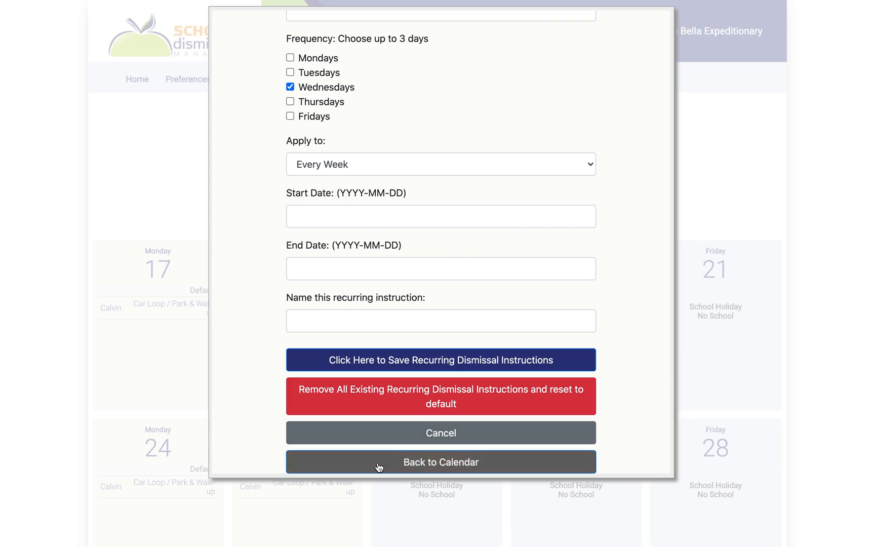
click(440, 462)
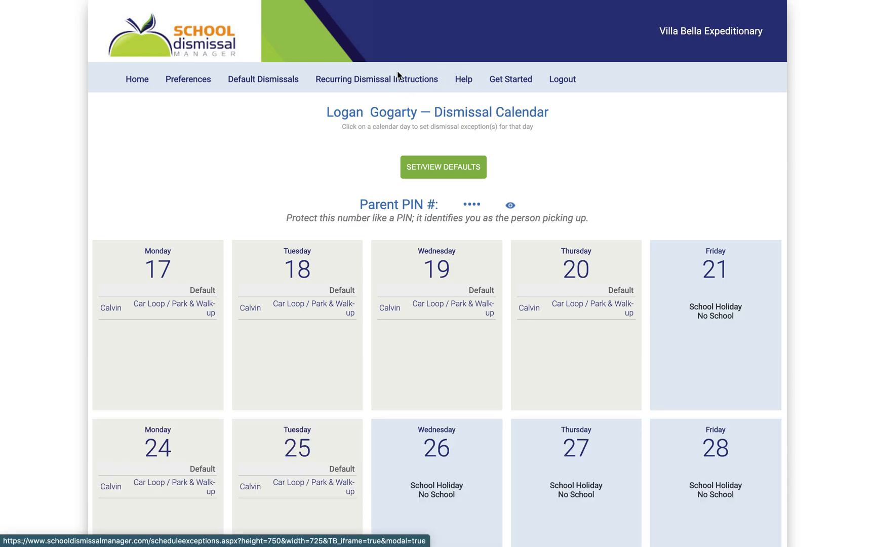
mouse_move(388, 104)
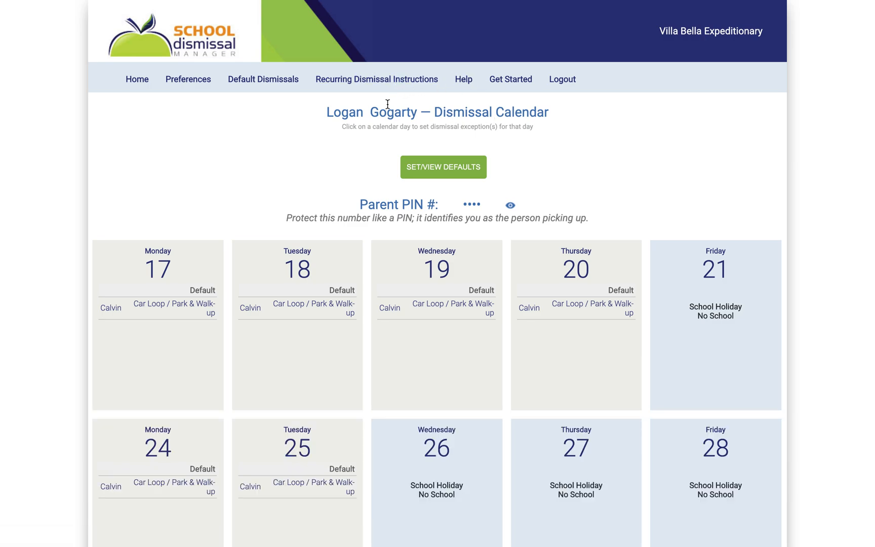
mouse_move(262, 79)
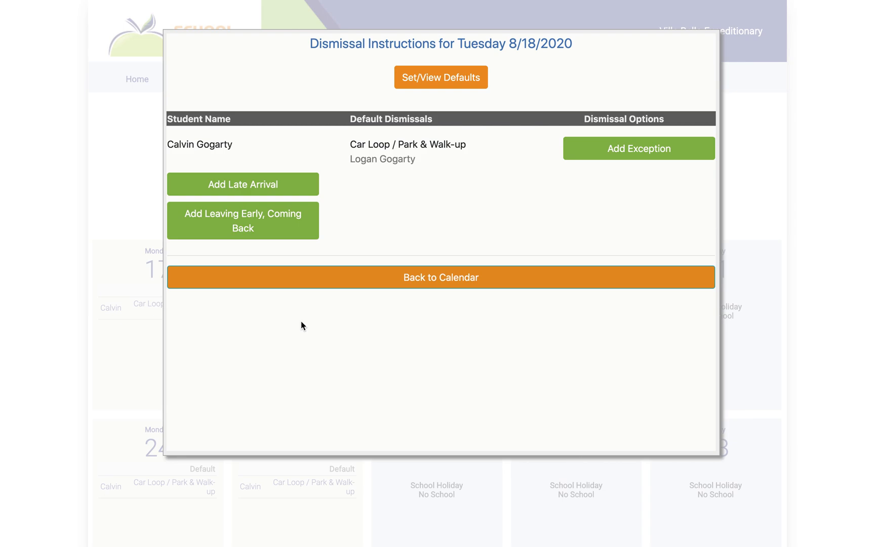
mouse_move(638, 156)
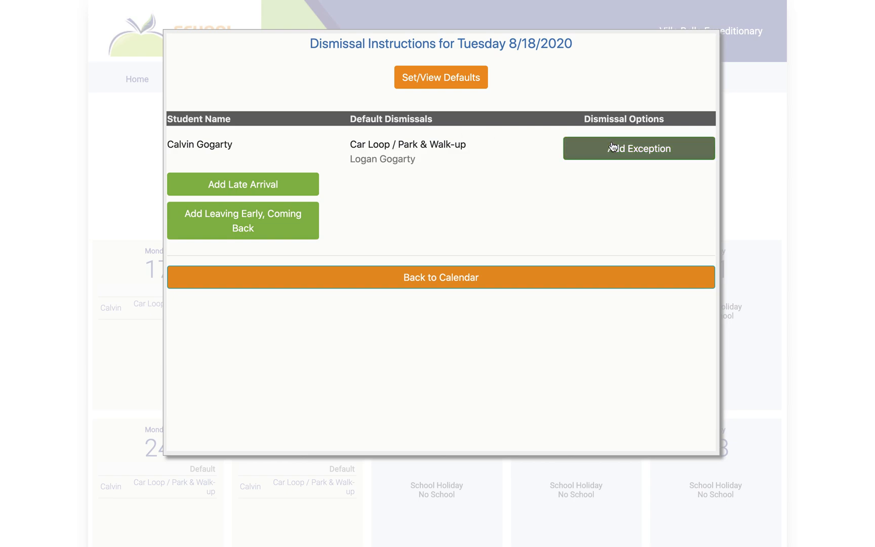
Add a Walk/Bike exception for Calvin on Tuesday 8/18/2020 and save it.
click(638, 148)
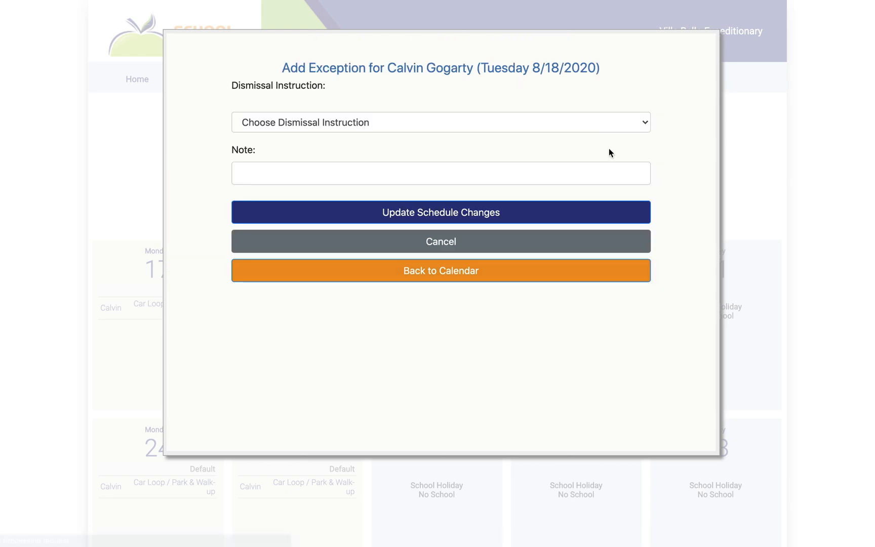
click(440, 122)
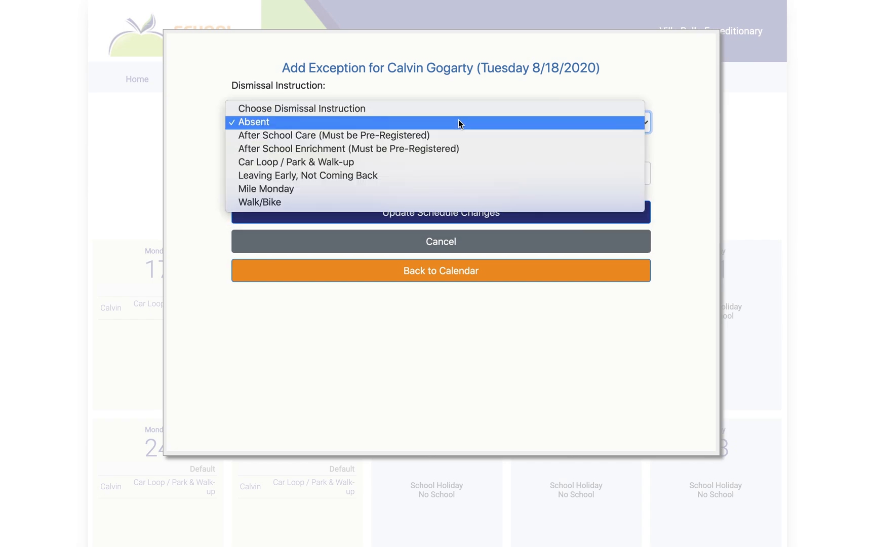
mouse_move(407, 202)
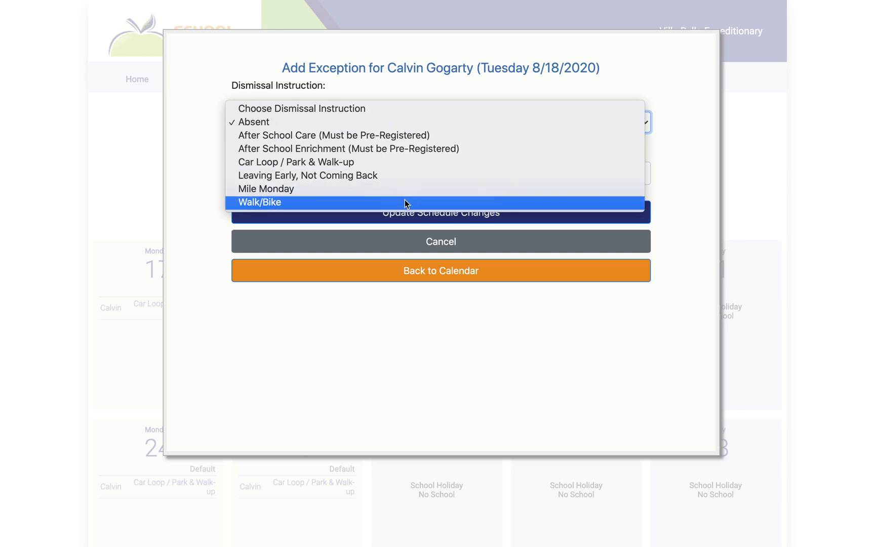
click(259, 201)
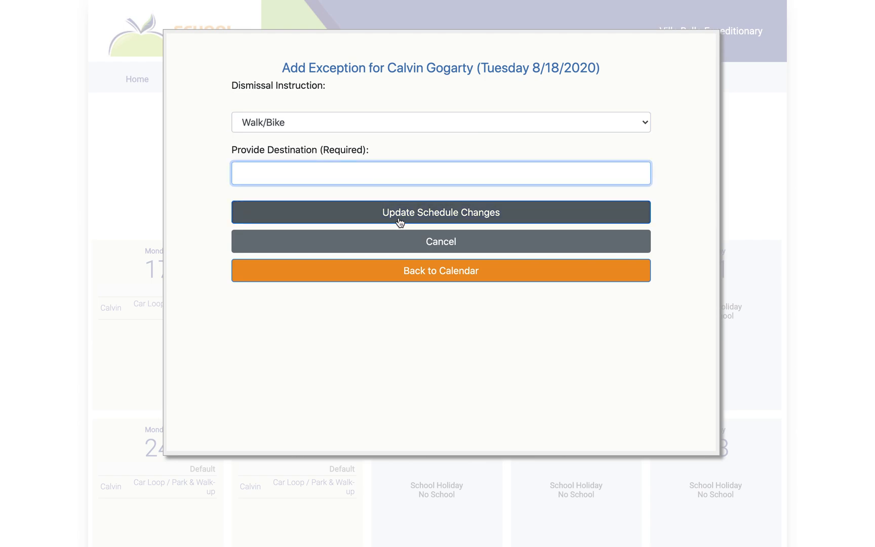
click(440, 270)
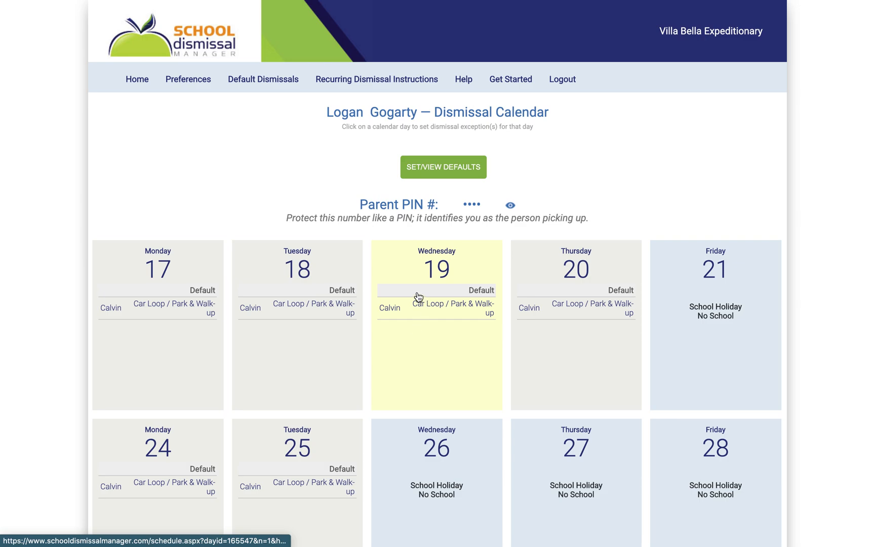
mouse_move(318, 272)
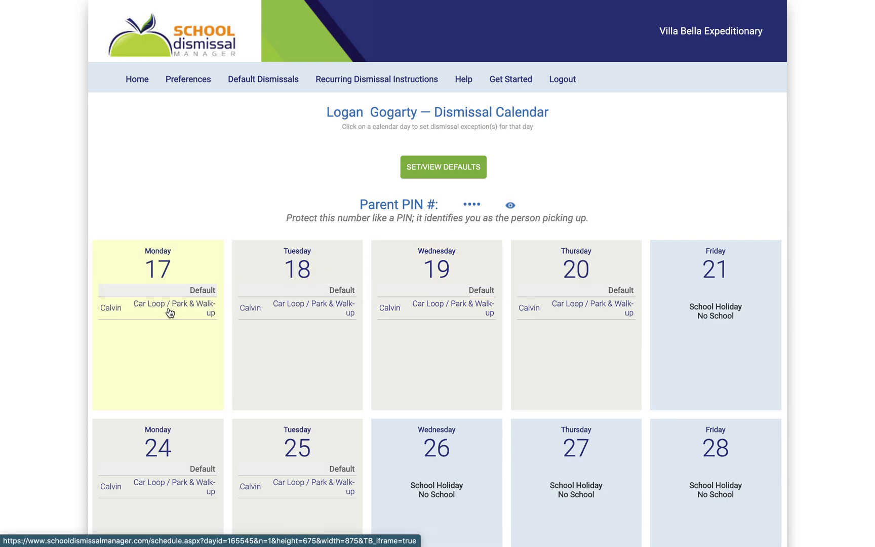
For Monday 8/17/2020 start a Leaving Early, Coming Back entry at 12:30 PM with reason Dentist.
click(157, 324)
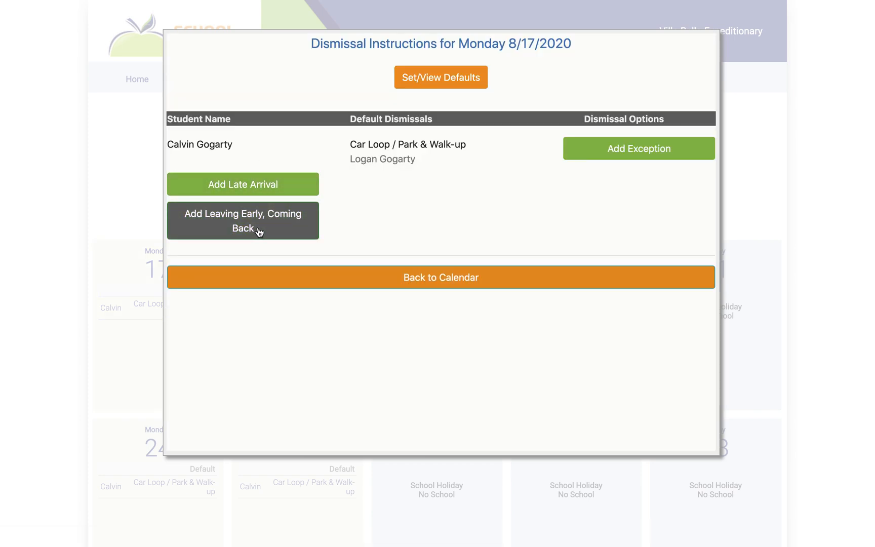
mouse_move(266, 229)
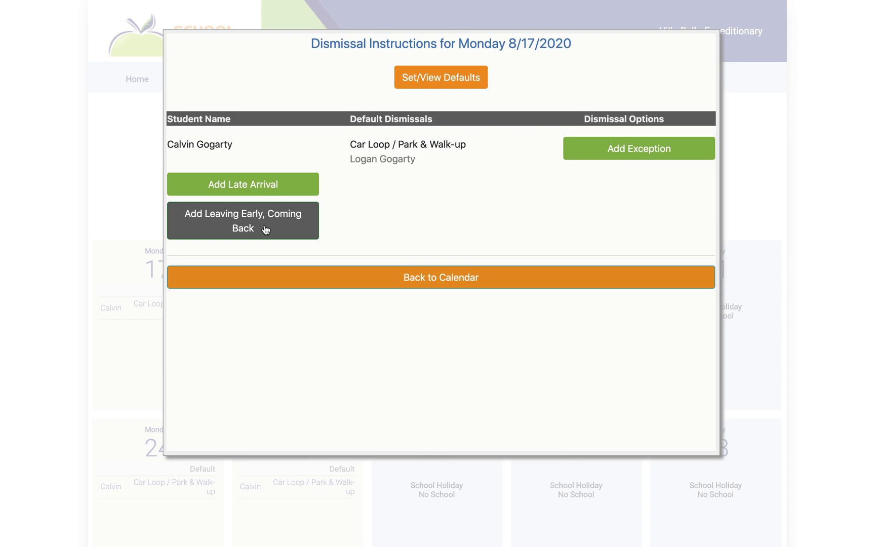
click(243, 221)
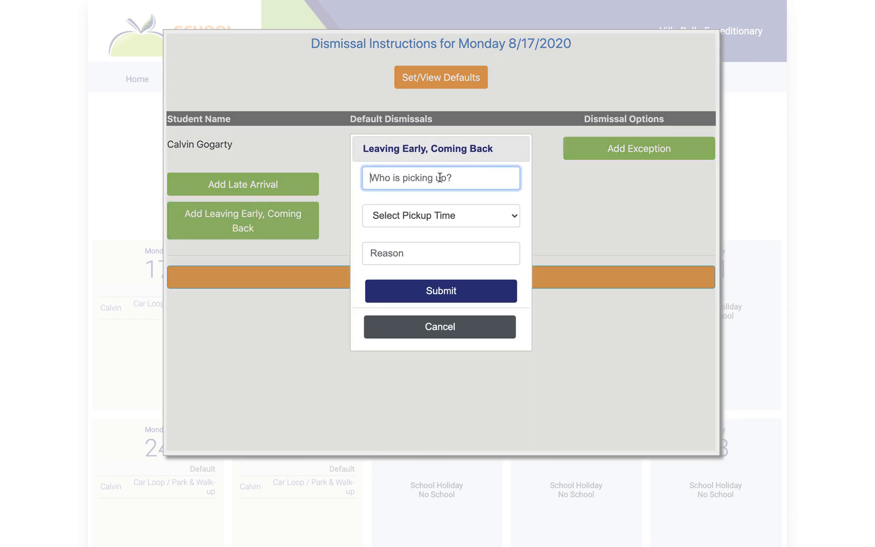
click(440, 216)
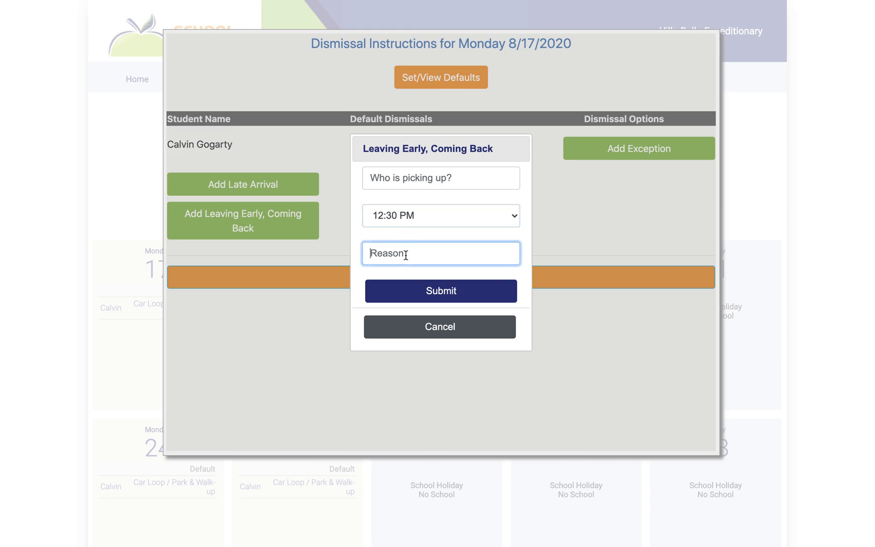
text(Dentist)
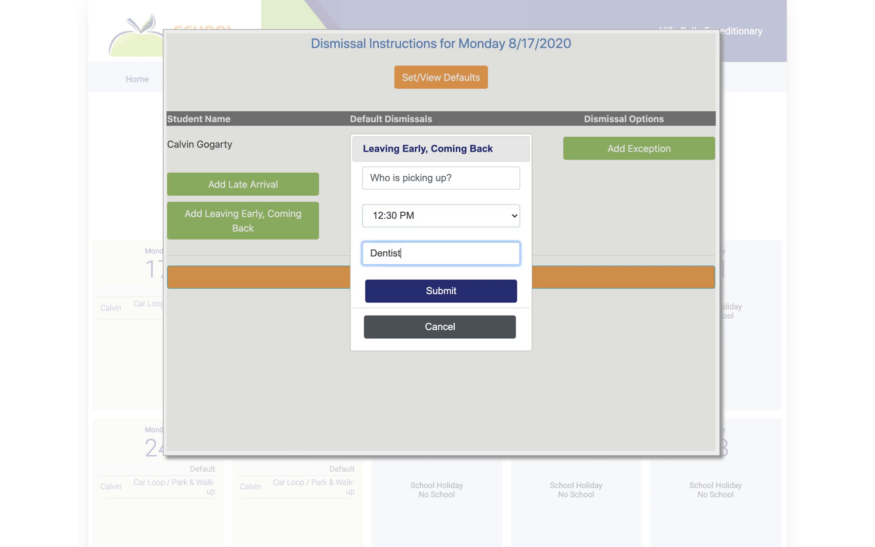
click(441, 177)
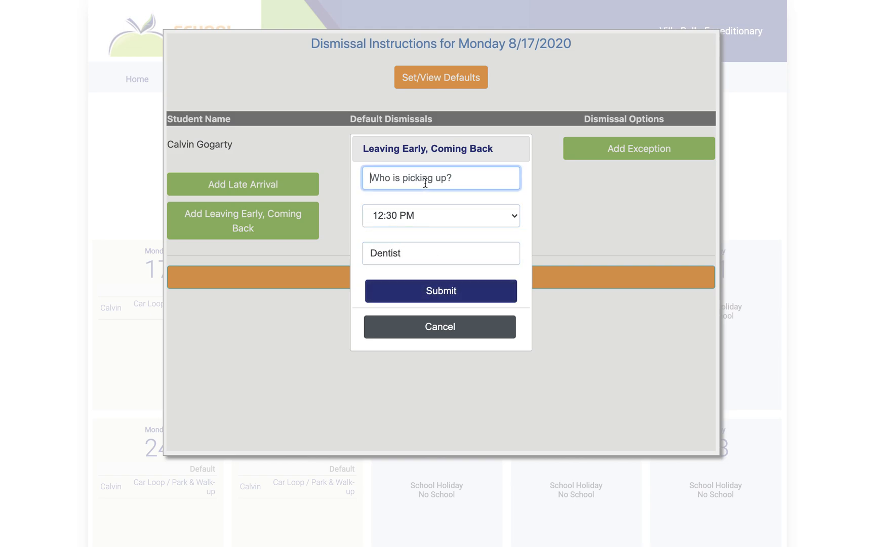
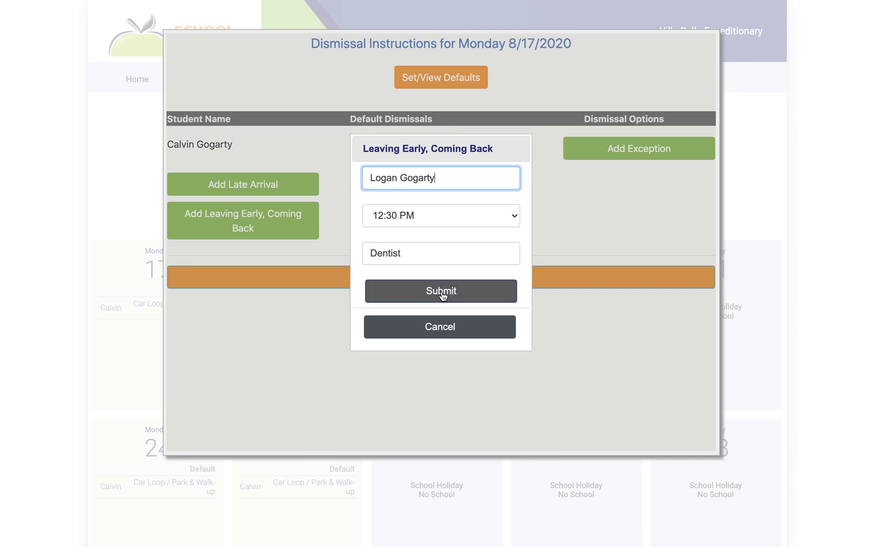
click(441, 290)
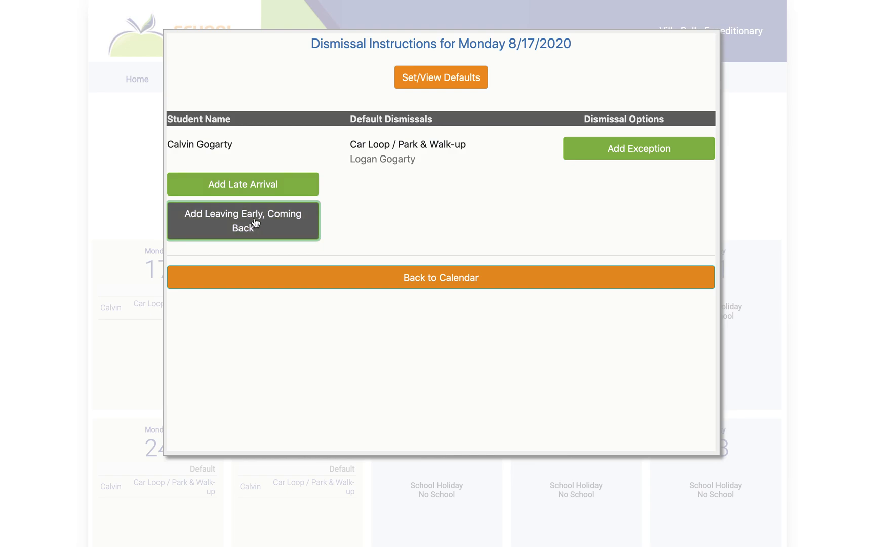
mouse_move(440, 277)
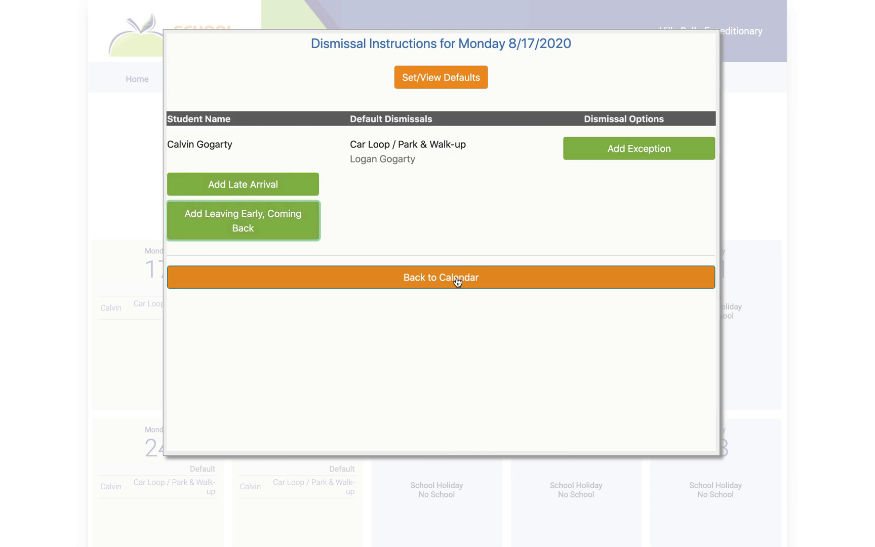
click(440, 278)
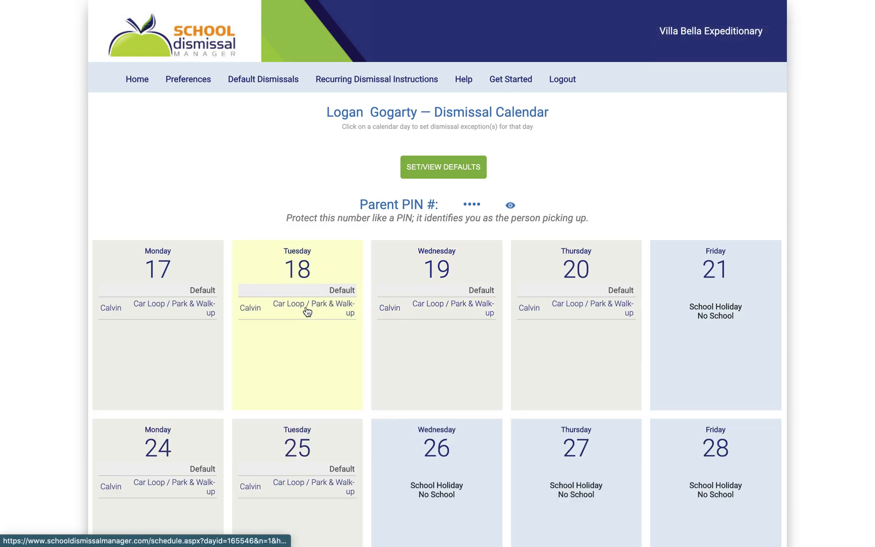
click(297, 325)
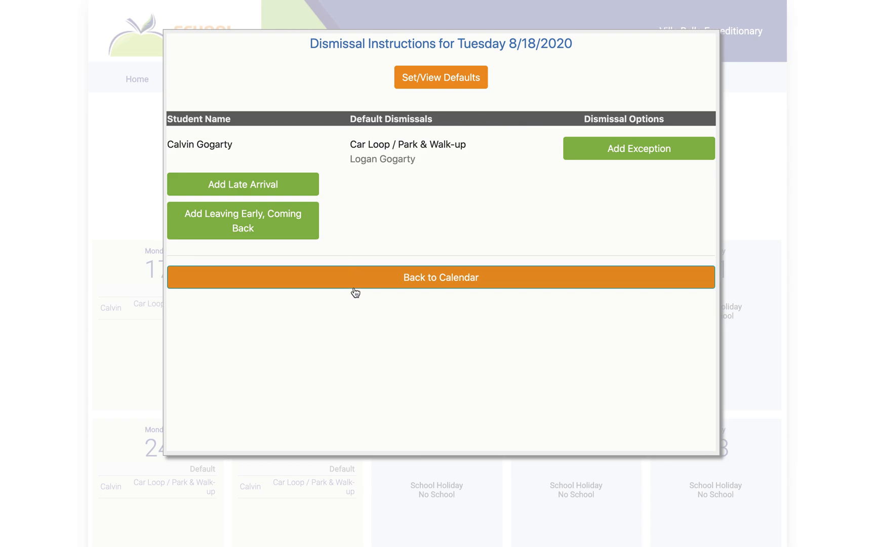
click(440, 277)
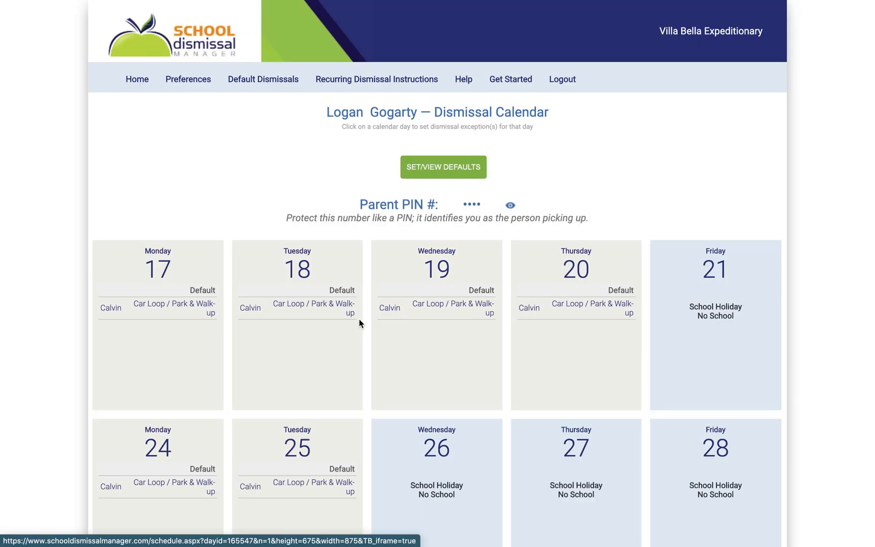
click(157, 268)
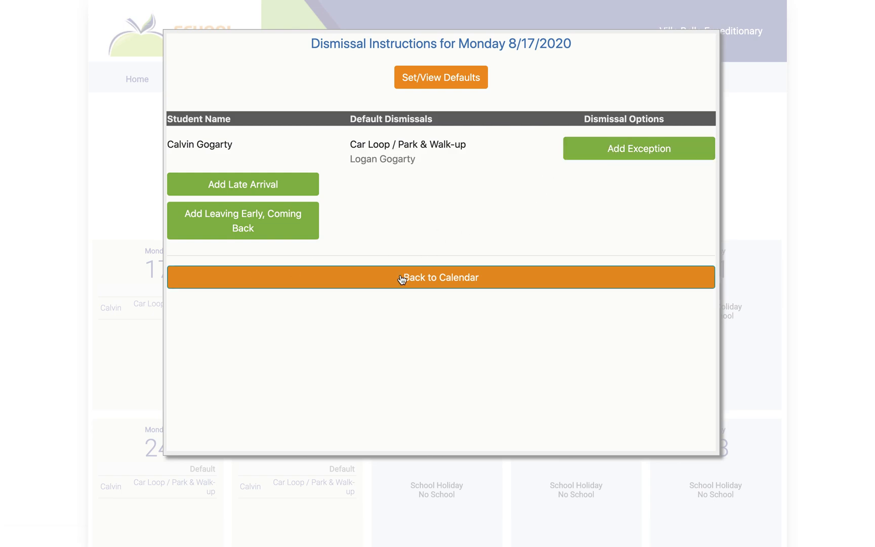
click(638, 149)
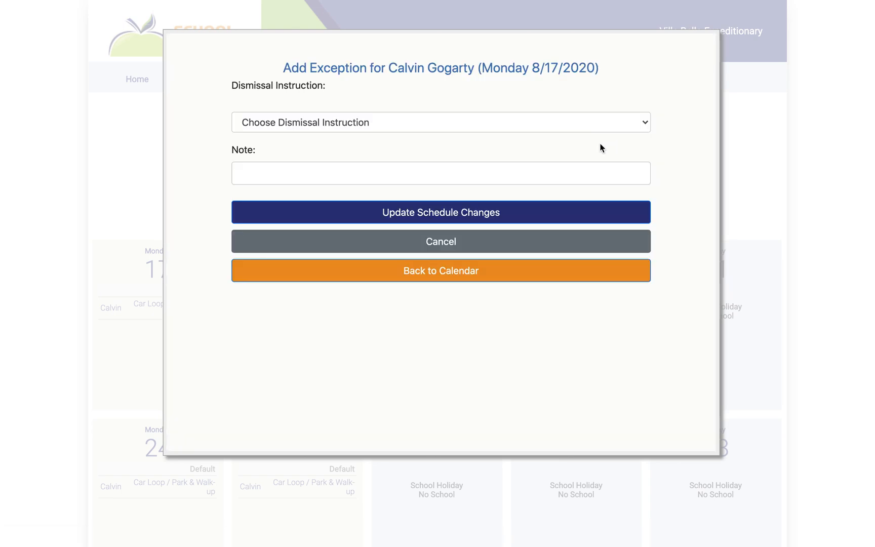
click(441, 123)
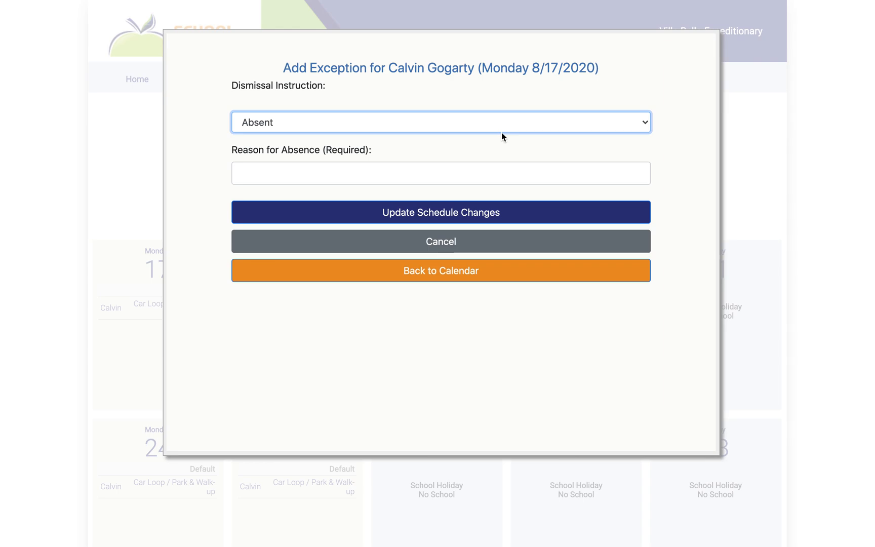
mouse_move(501, 118)
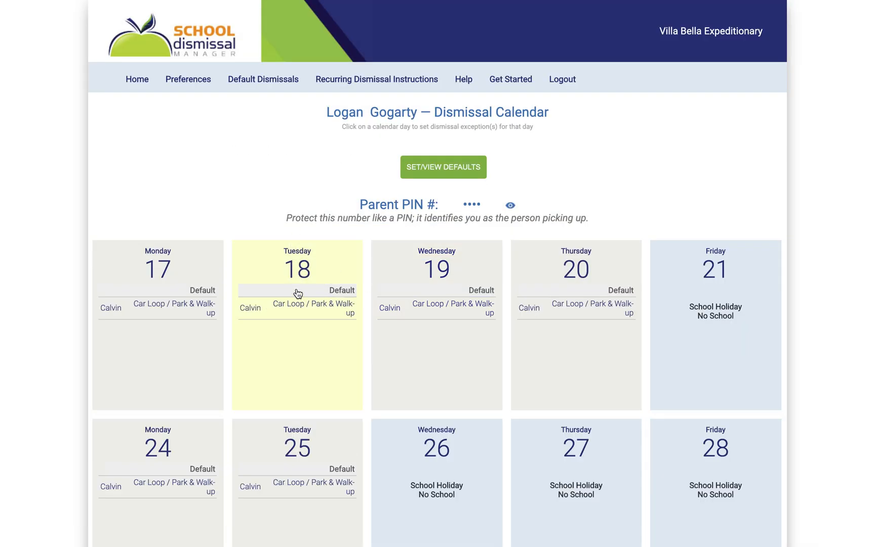
mouse_move(246, 230)
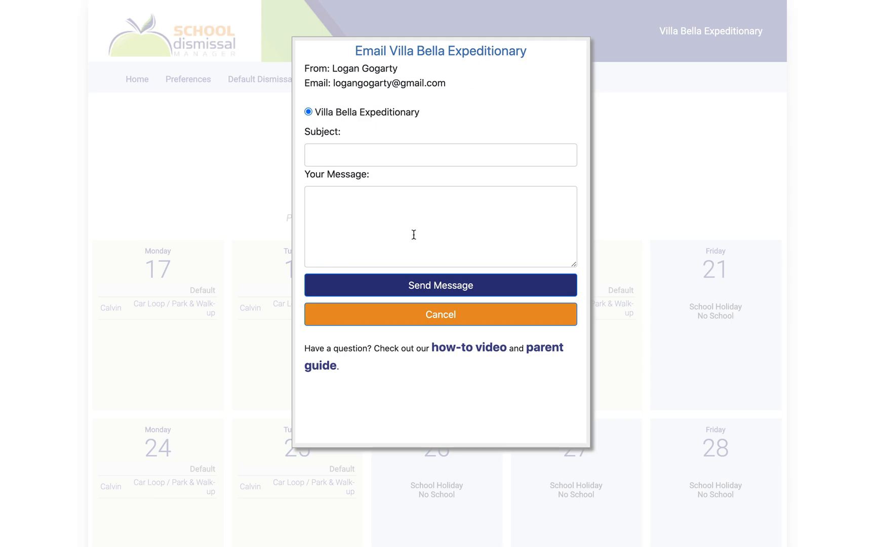
mouse_move(639, 177)
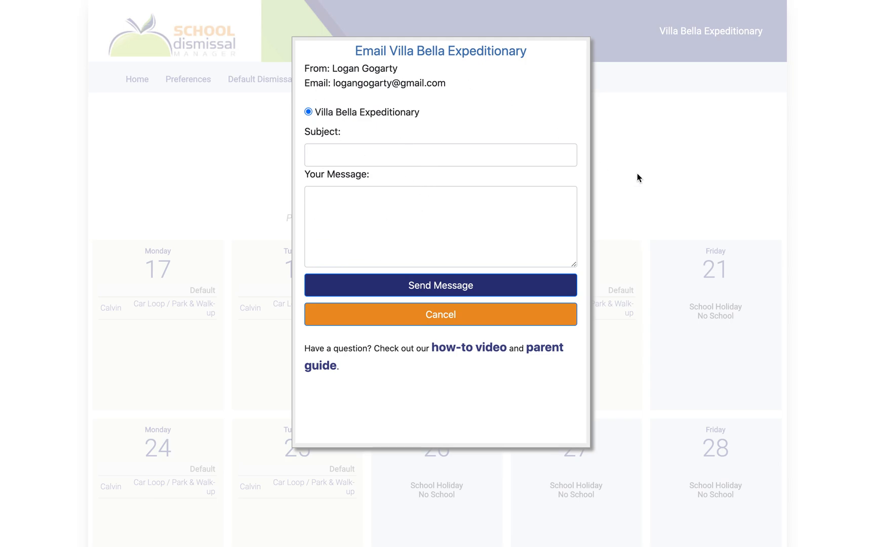
click(439, 314)
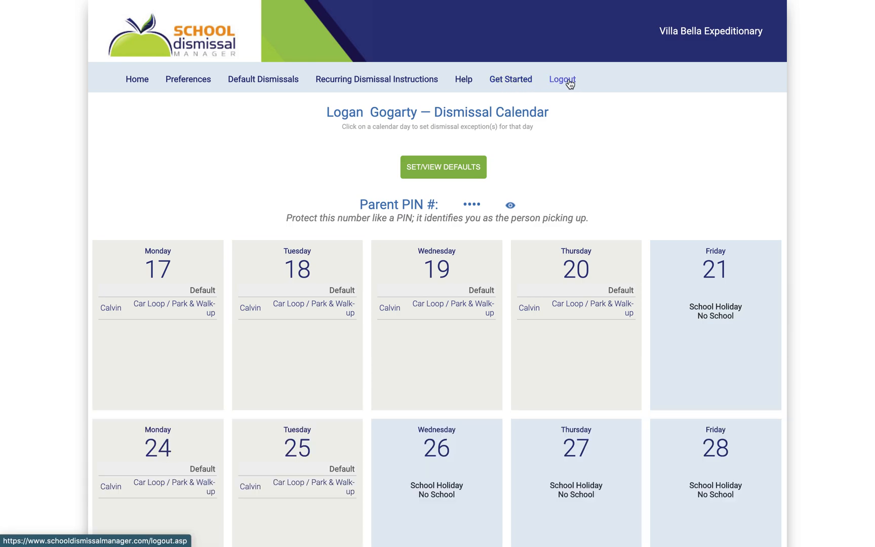
scroll(down, 3)
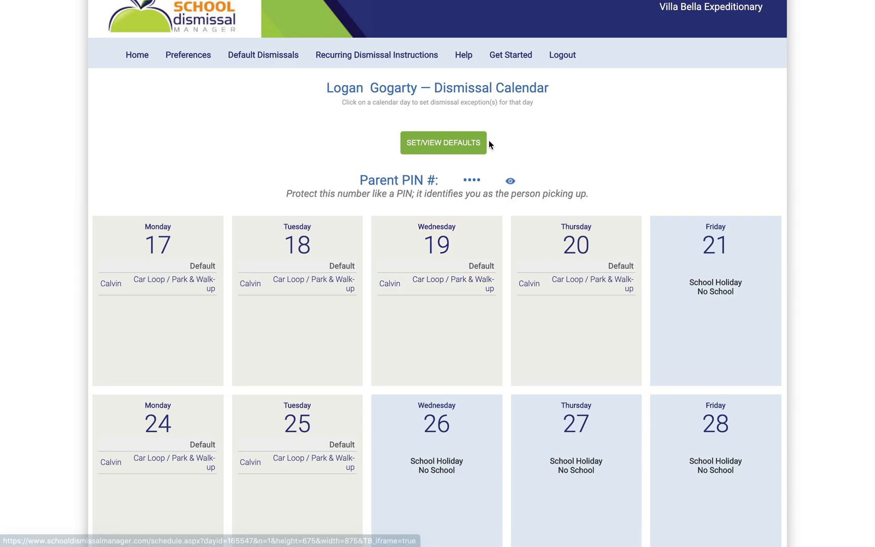
scroll(down, 3)
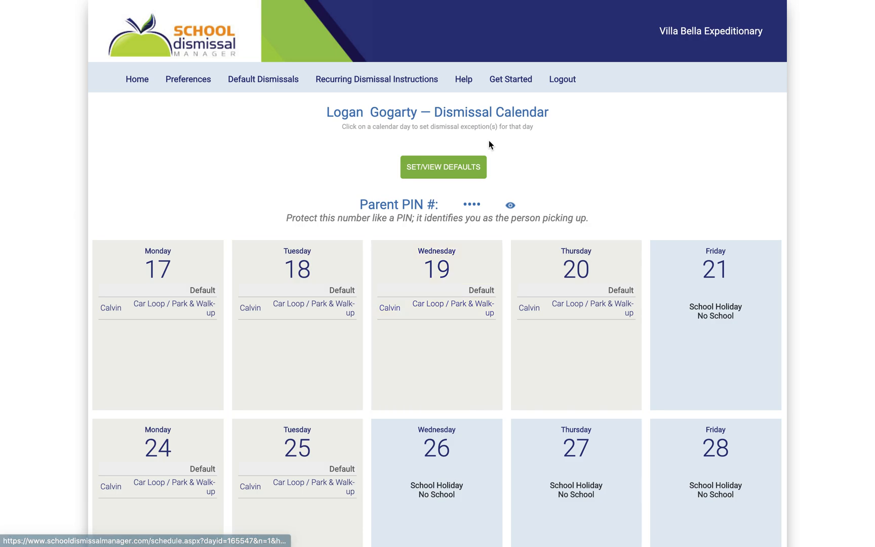
mouse_move(506, 137)
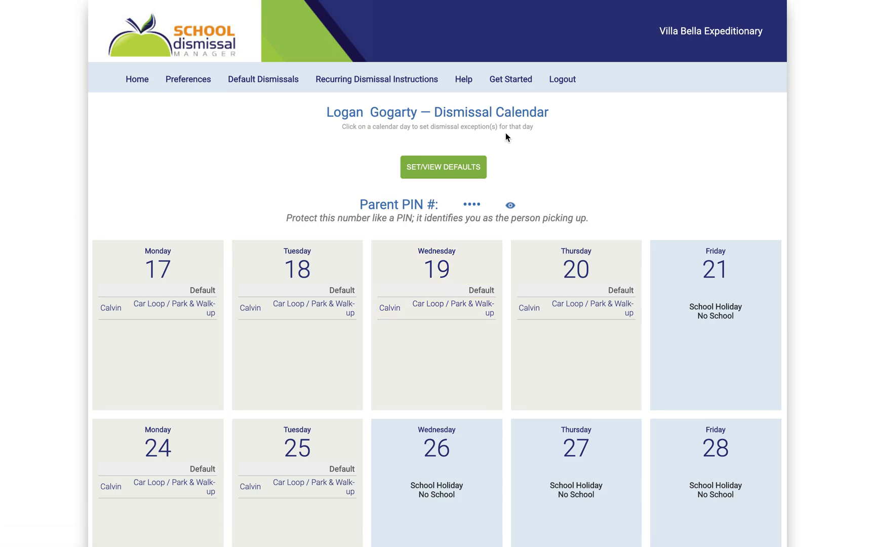